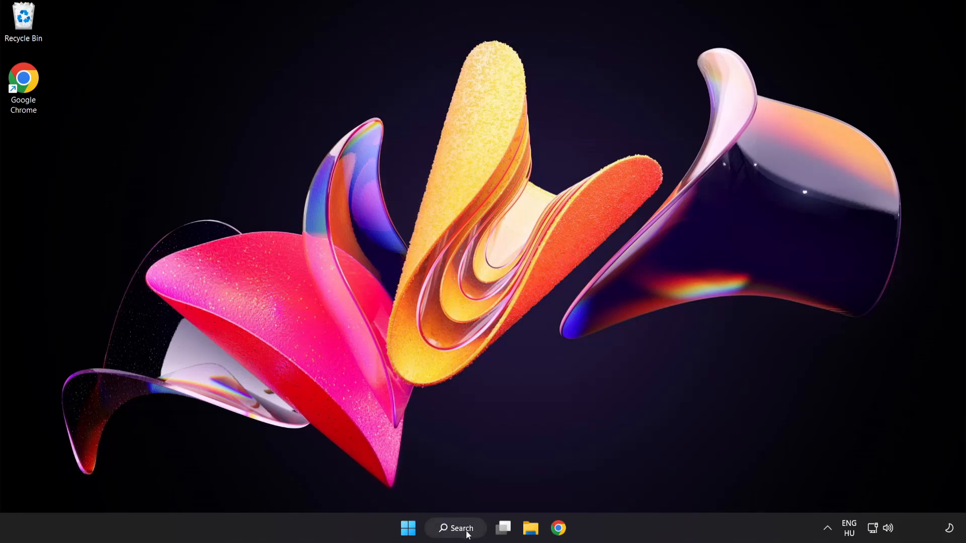
Search Windows for 'device manager' and launch Device Manager
left_click(456, 528)
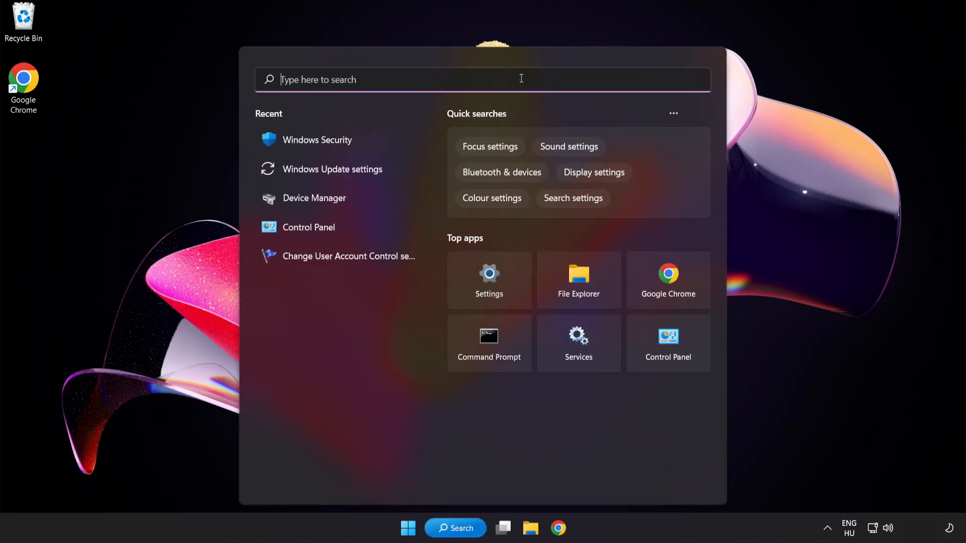
type("device manager")
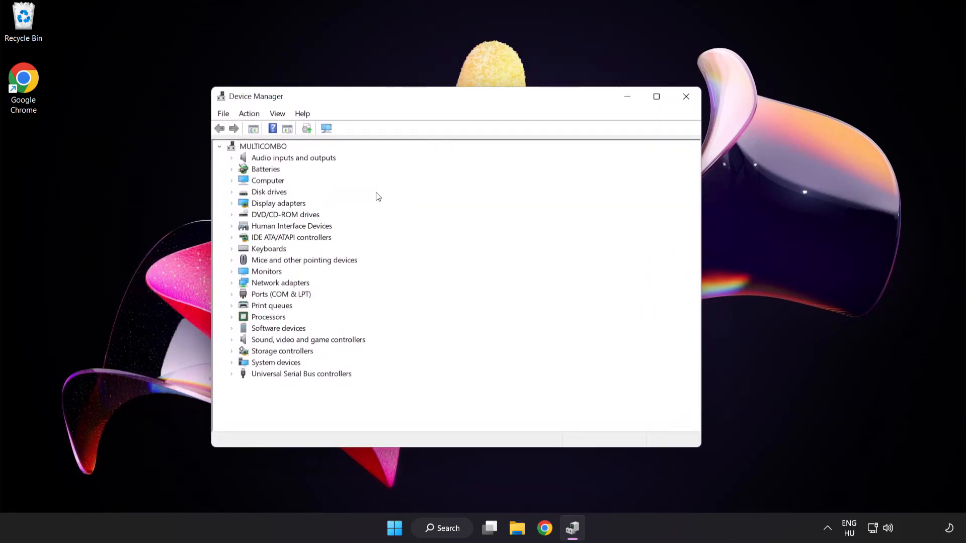
Start a driver update for the VMware SVGA 3D display adapter under Display adapters
left_click(278, 203)
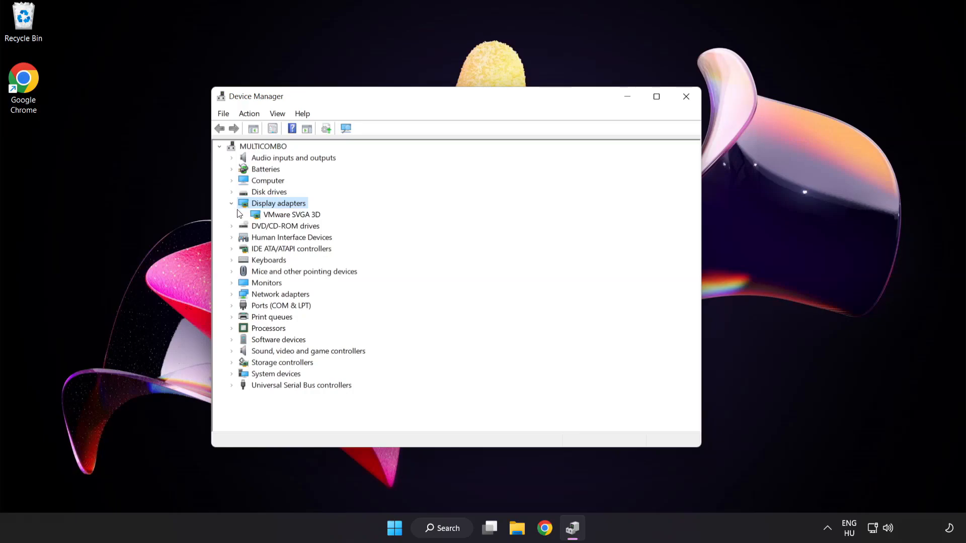
left_click(292, 215)
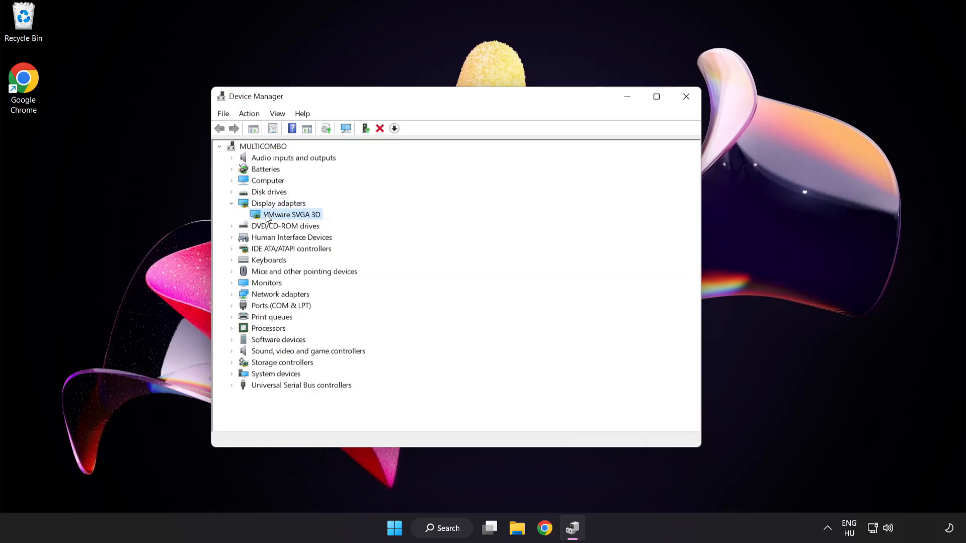
right_click(293, 214)
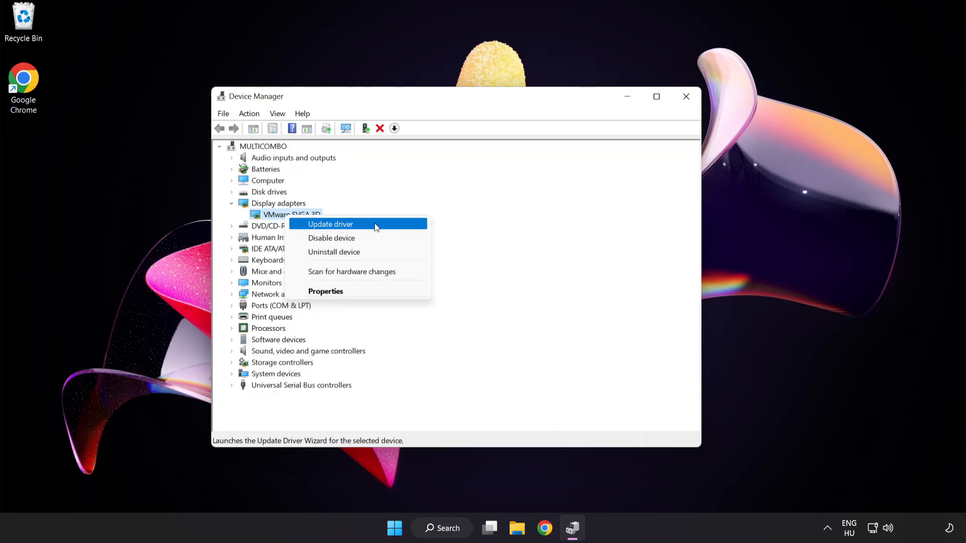
left_click(330, 223)
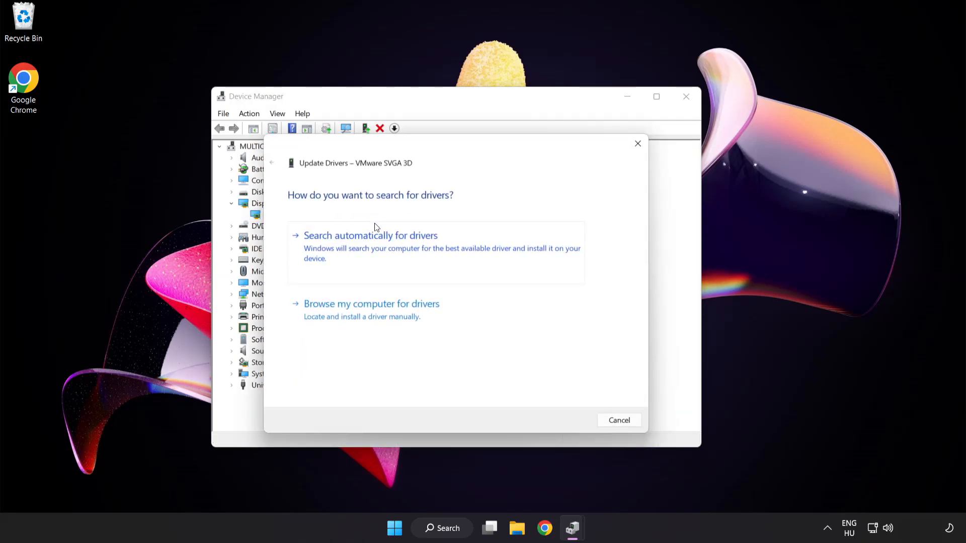
mouse_move(308, 210)
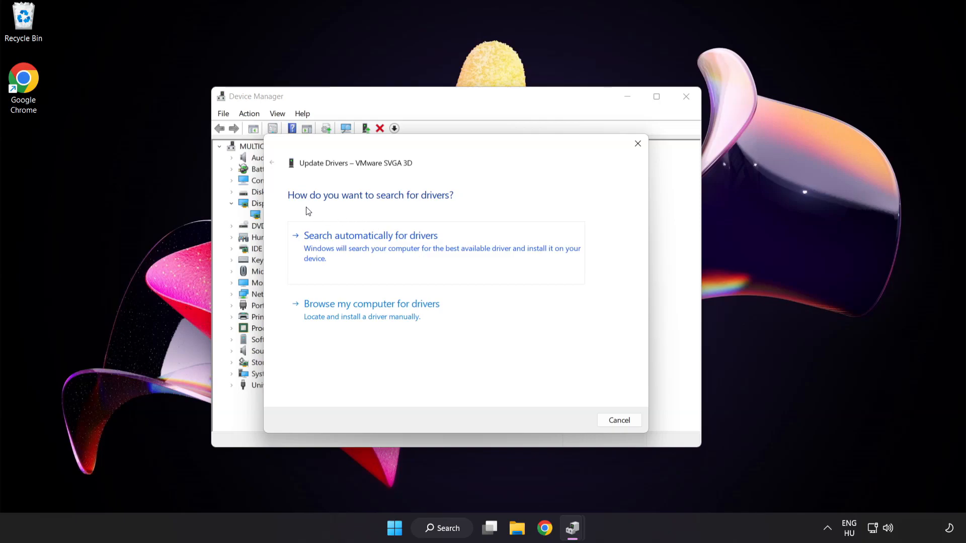
mouse_move(438, 242)
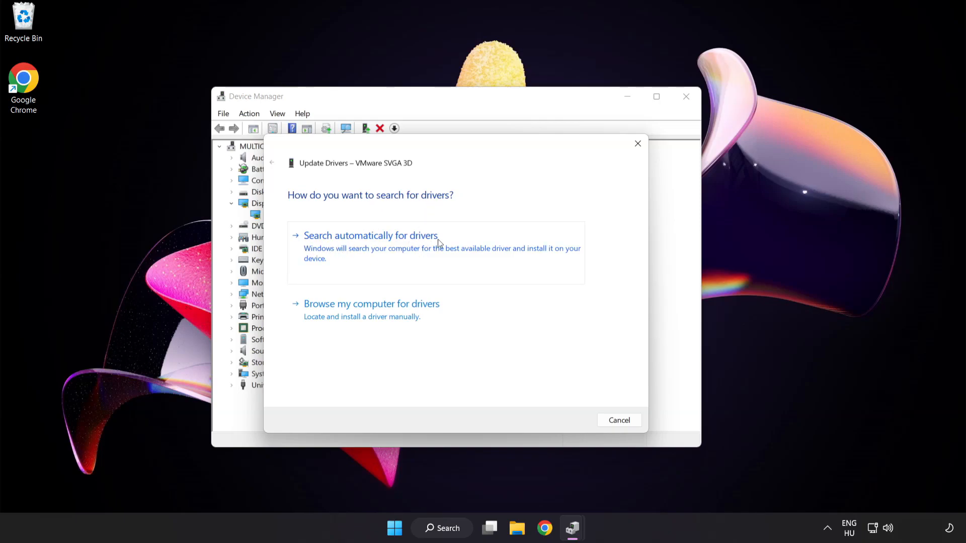
mouse_move(421, 249)
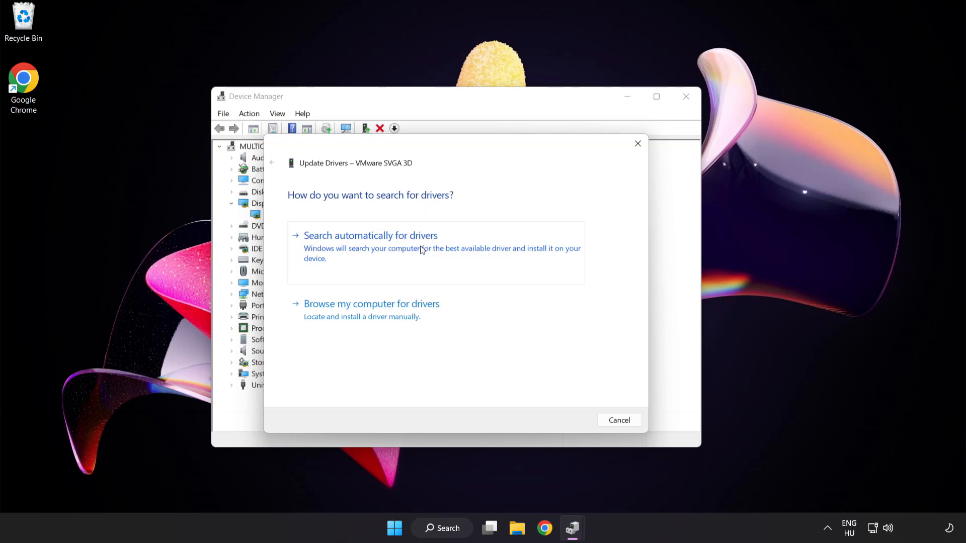
Search automatically for drivers, accept the 'best driver already installed' result, and close Device Manager
left_click(371, 235)
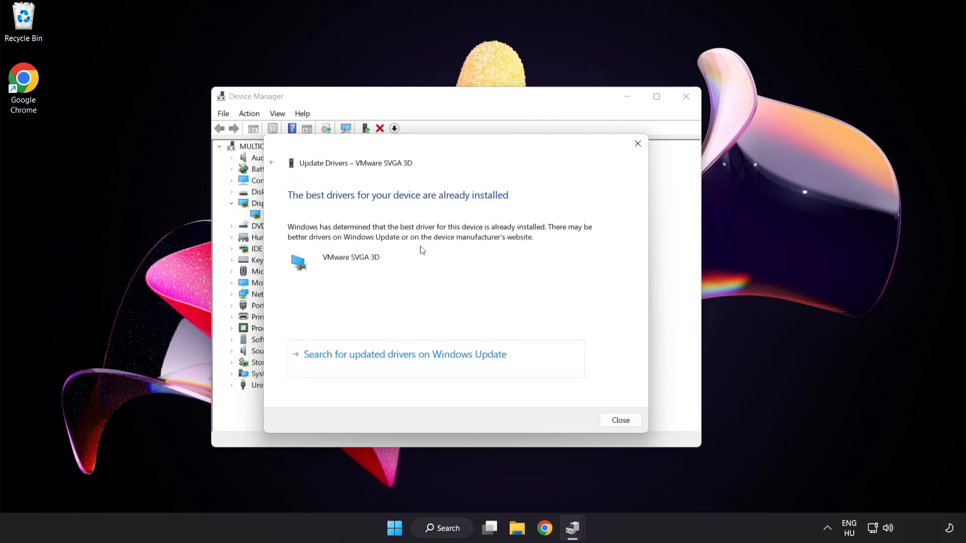
mouse_move(456, 207)
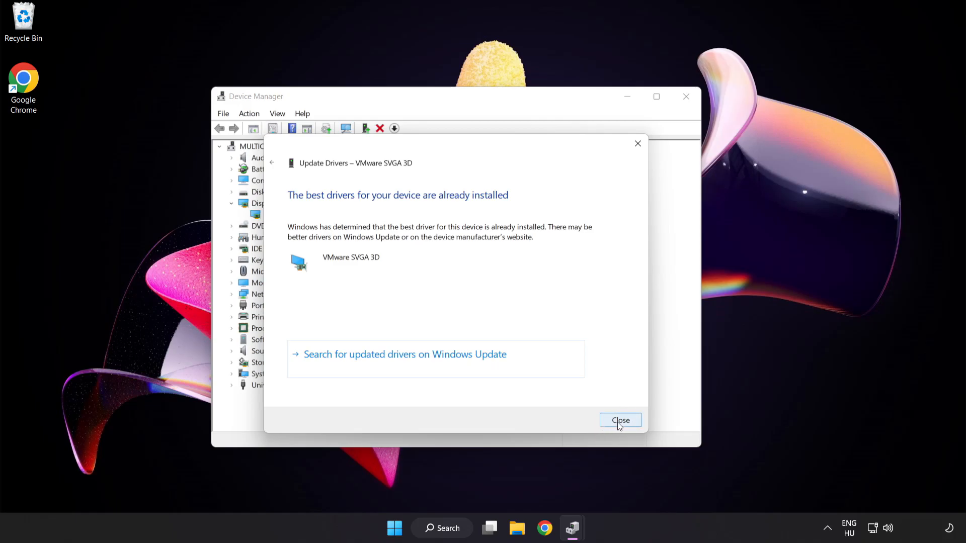
left_click(621, 421)
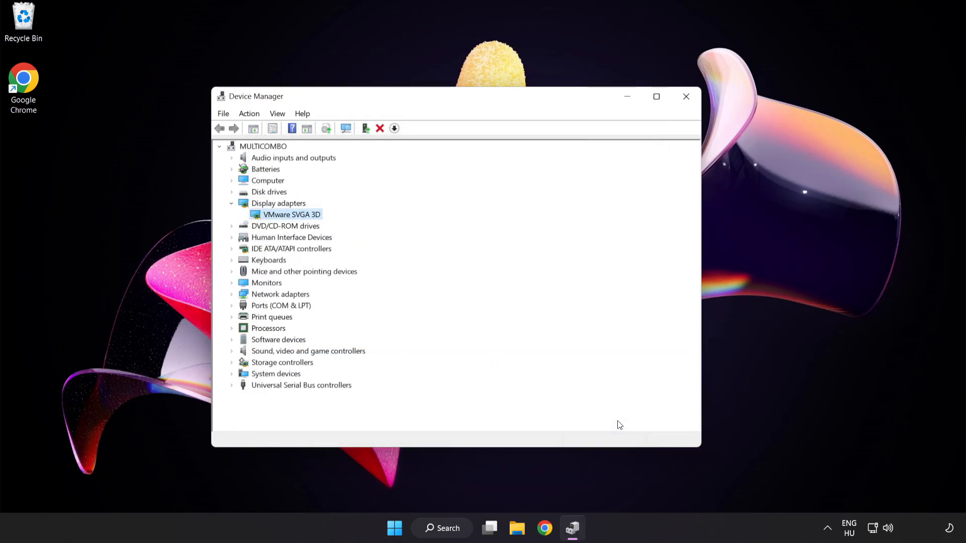
mouse_move(685, 96)
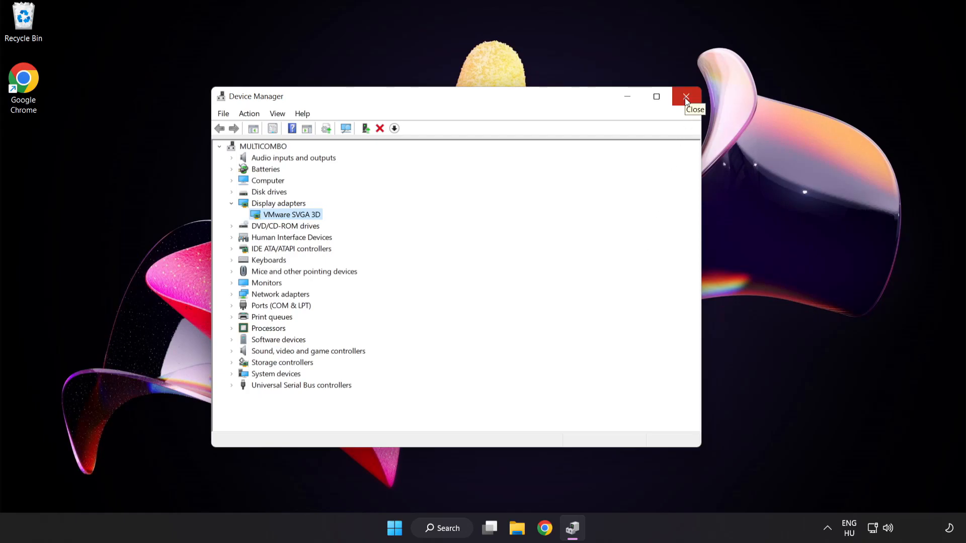
left_click(685, 96)
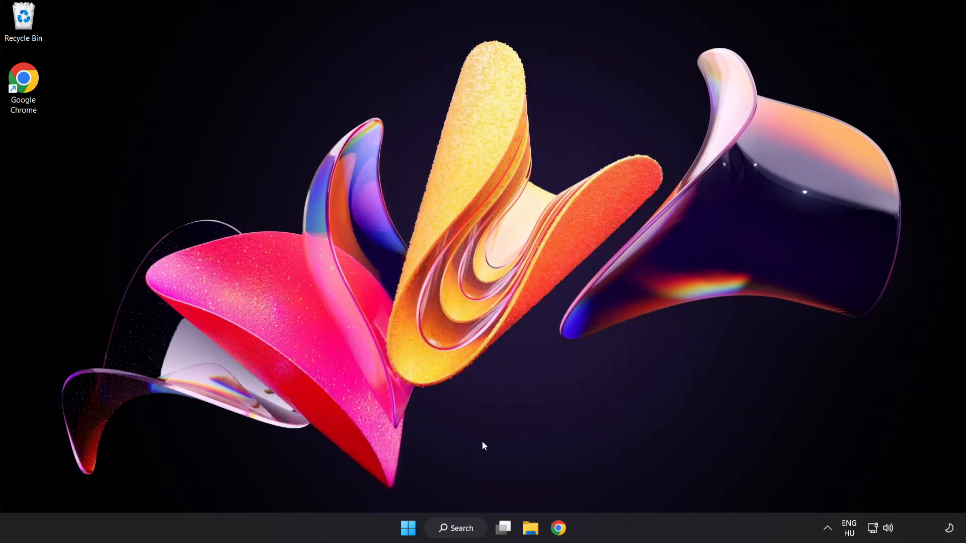
Search Windows for 'update' and launch the Windows Update settings page
left_click(455, 528)
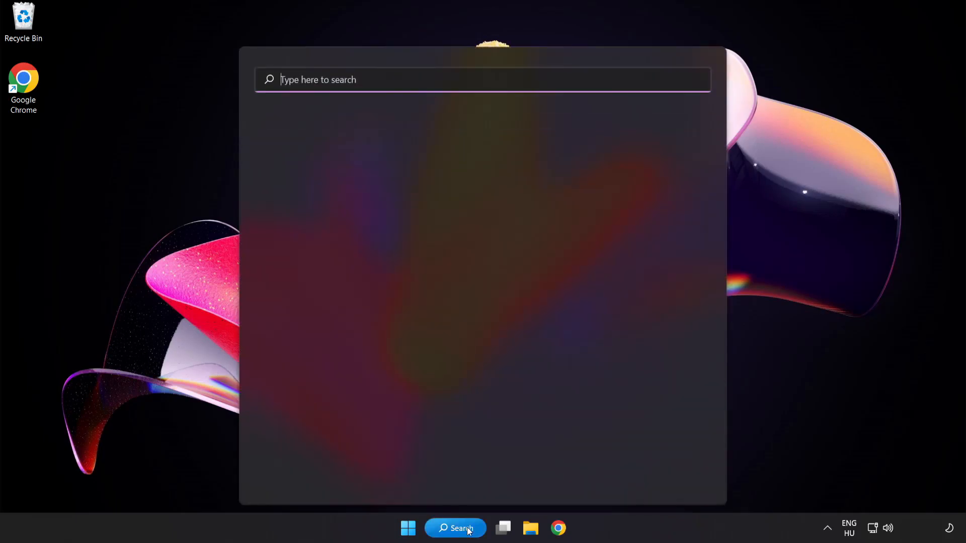
type("u")
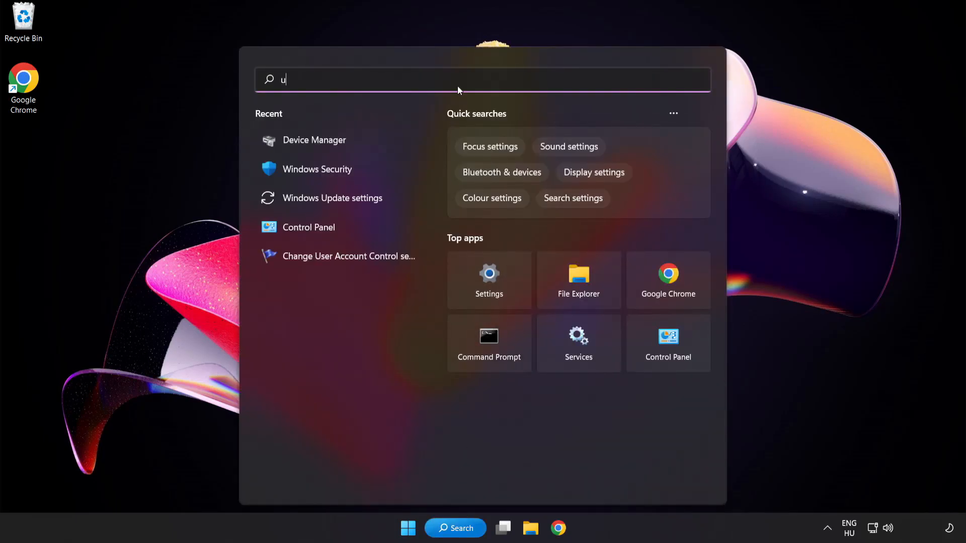
type("pdate")
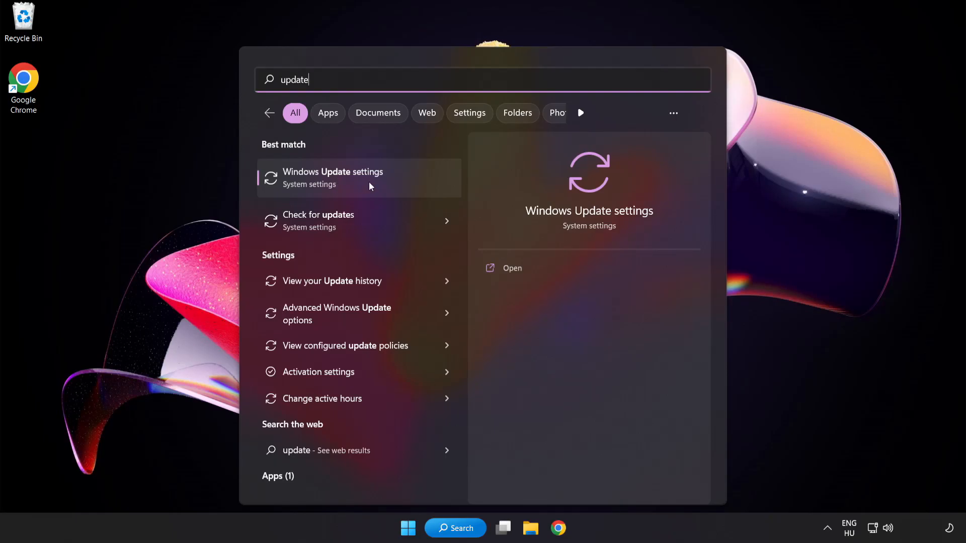
left_click(333, 178)
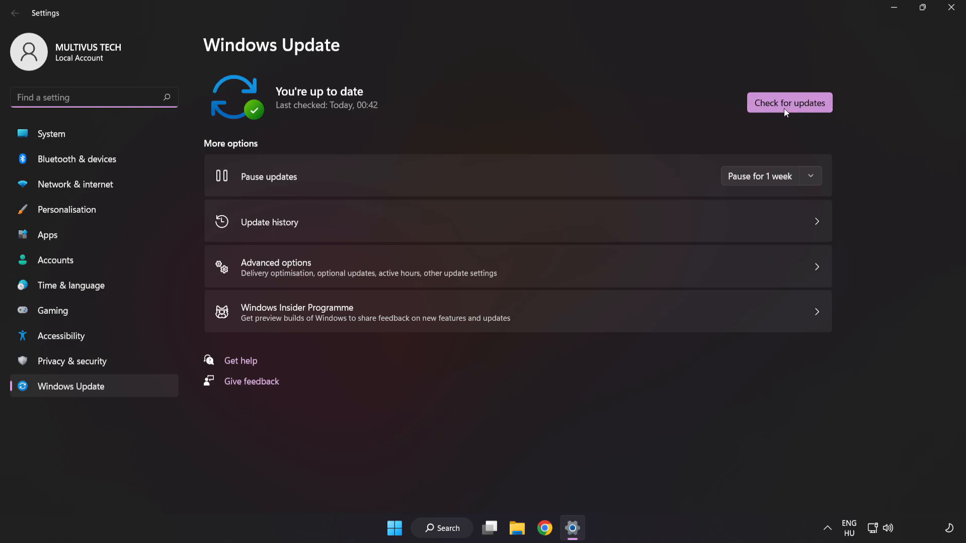
Check for updates, confirm Windows is up to date, and close Settings
left_click(789, 102)
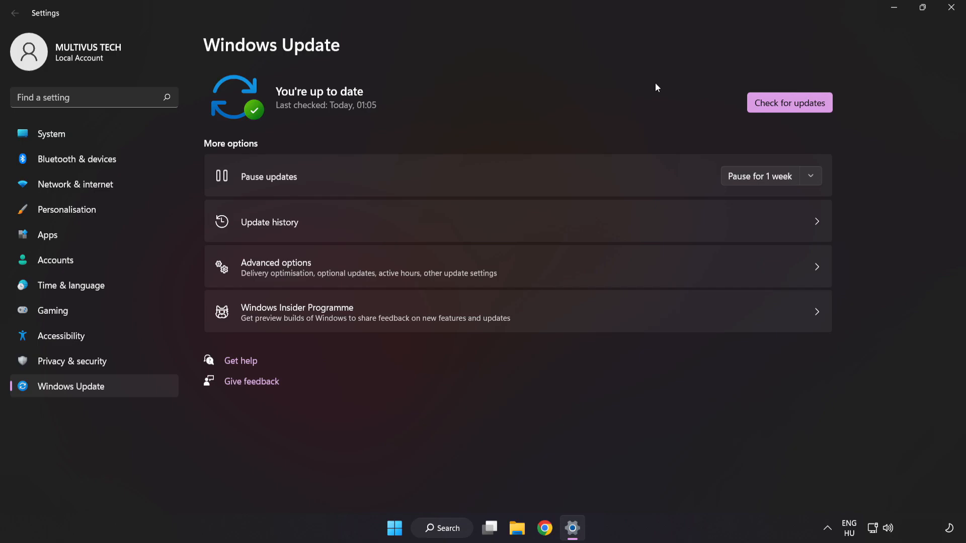
mouse_move(954, 11)
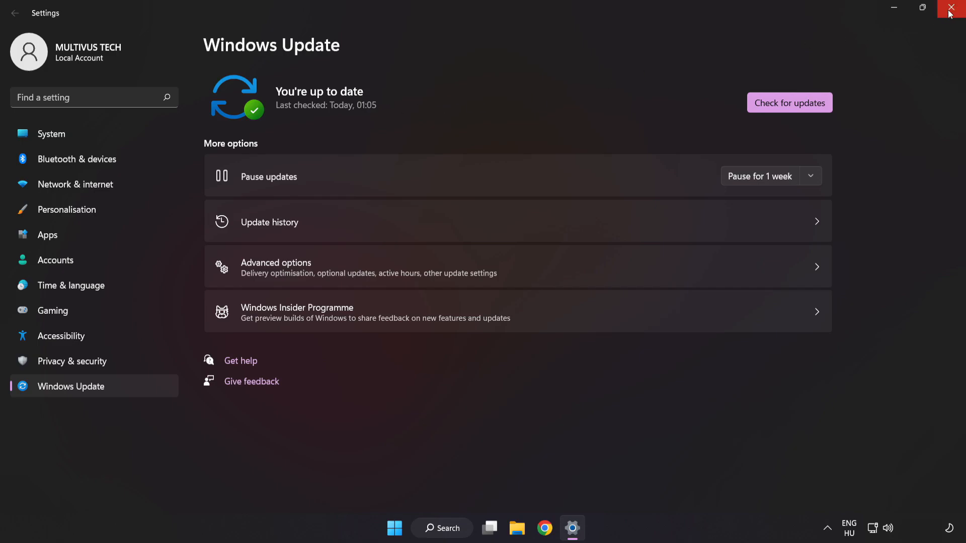
left_click(954, 7)
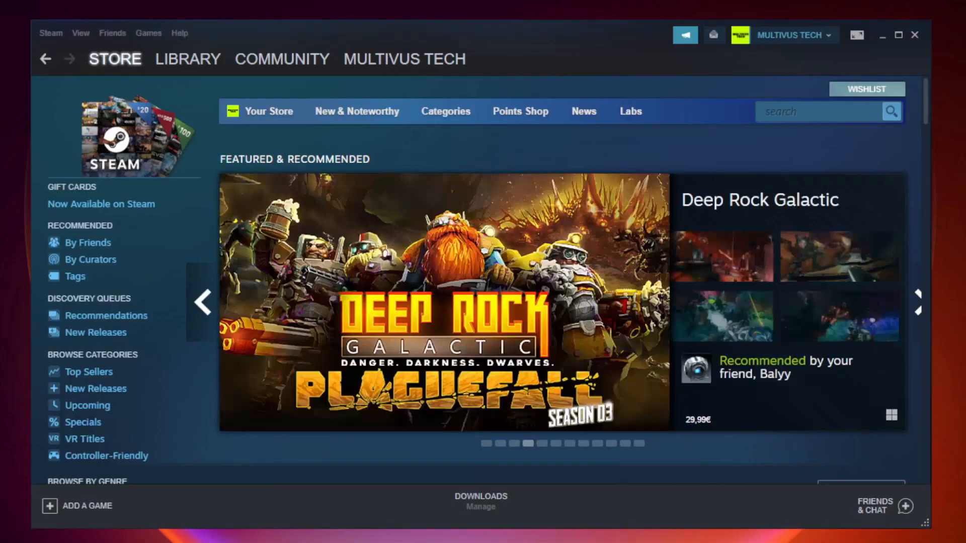
In the Steam Library, bring up Properties for YOUR NOT WORKING GAME
left_click(187, 58)
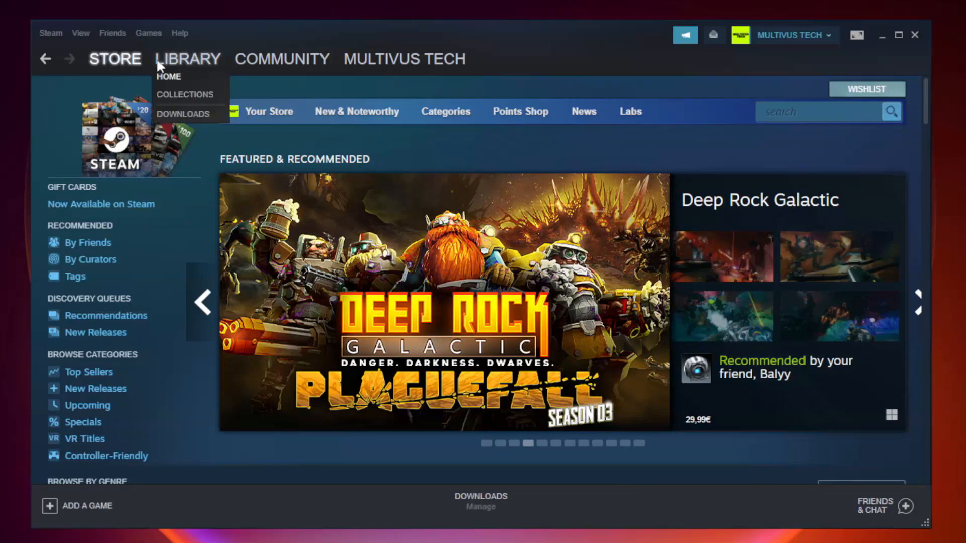
mouse_move(196, 64)
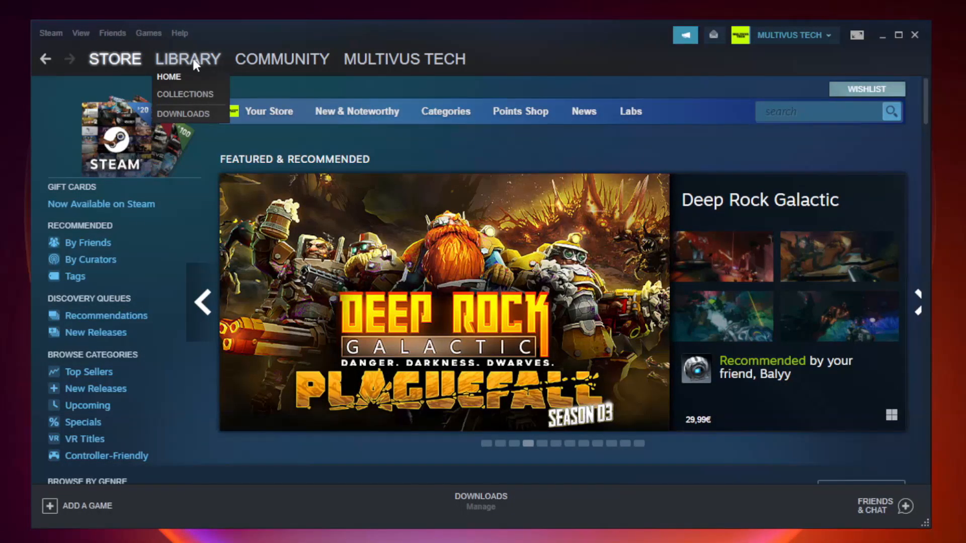
left_click(169, 76)
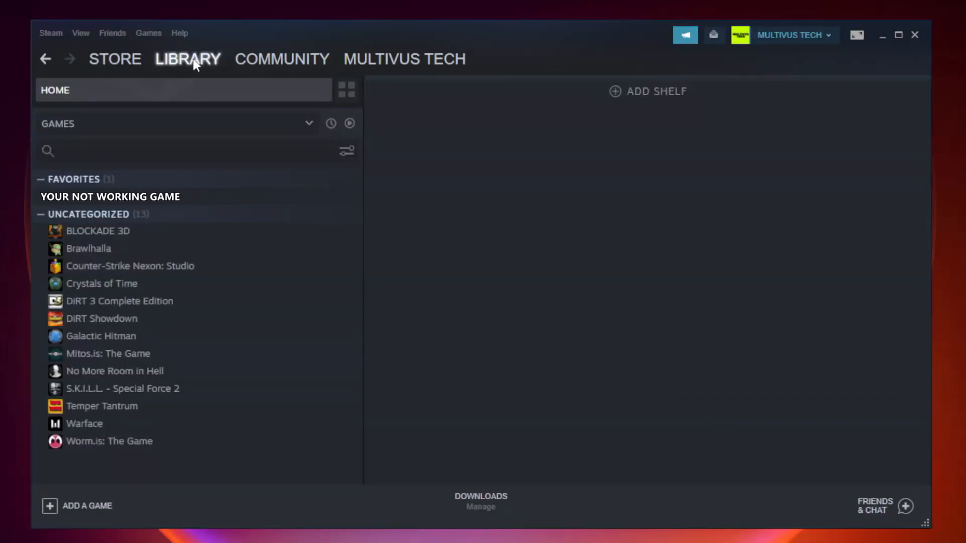
mouse_move(258, 197)
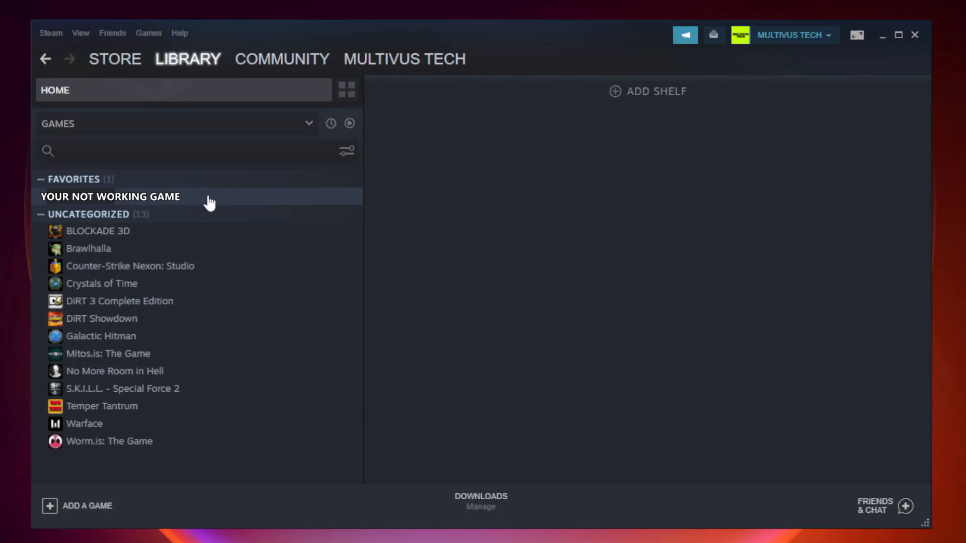
right_click(110, 196)
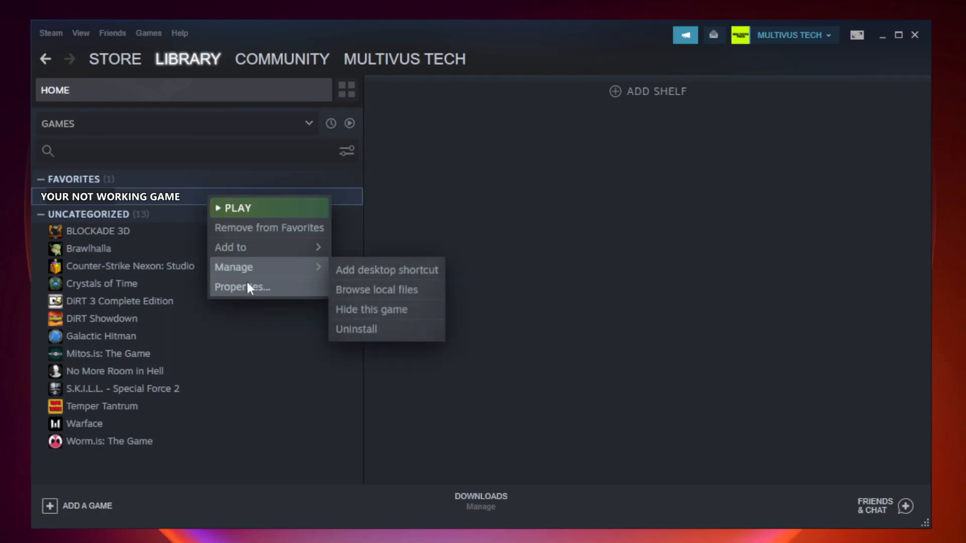
mouse_move(266, 290)
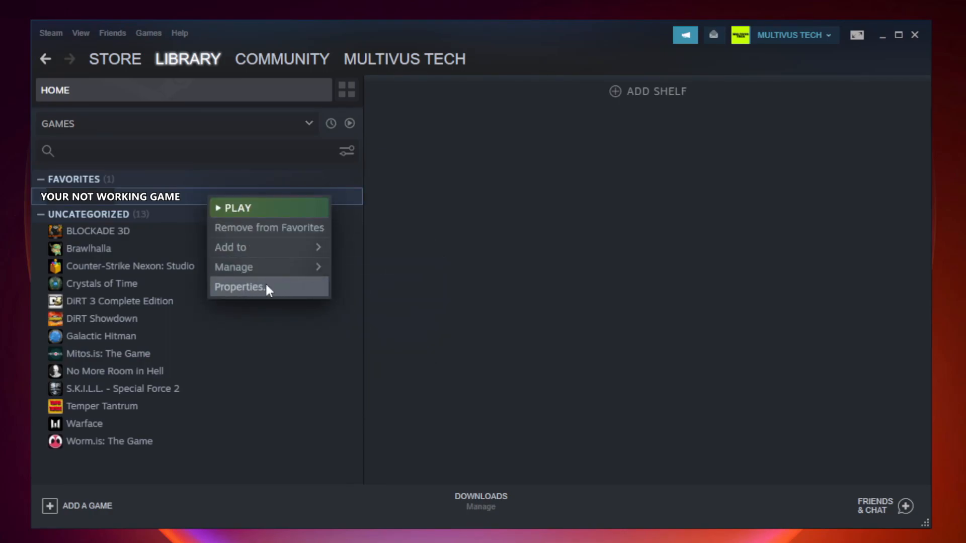
left_click(241, 287)
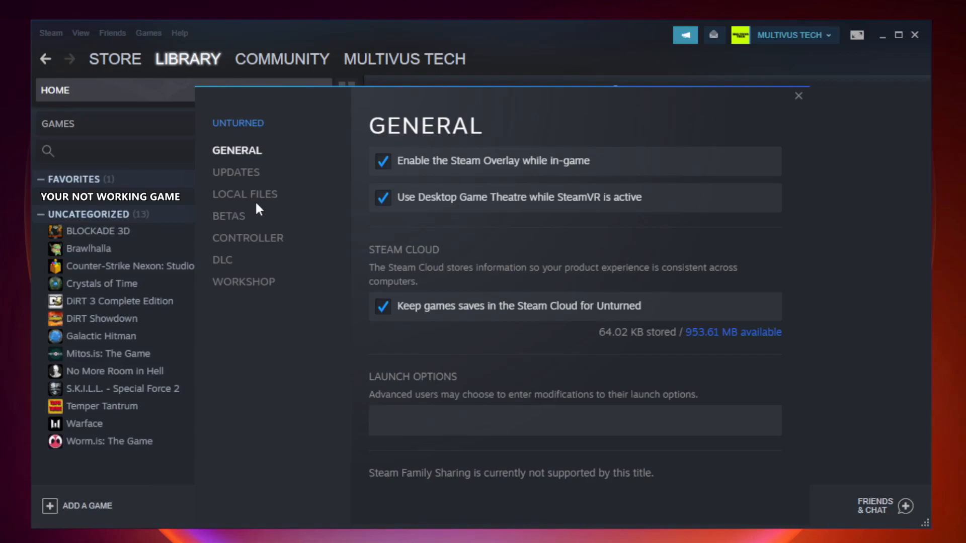
Verify integrity of the game's local files, then browse to its install folder
left_click(244, 194)
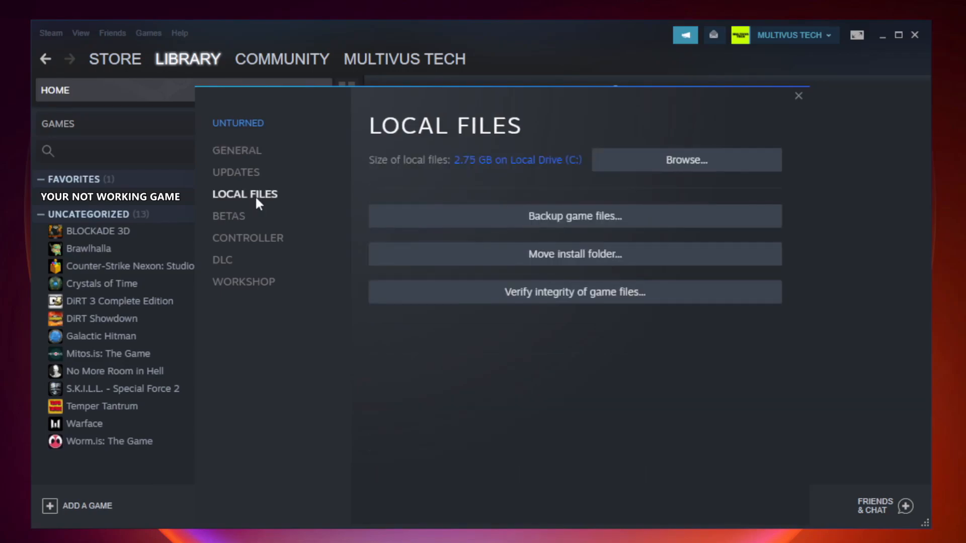
mouse_move(394, 282)
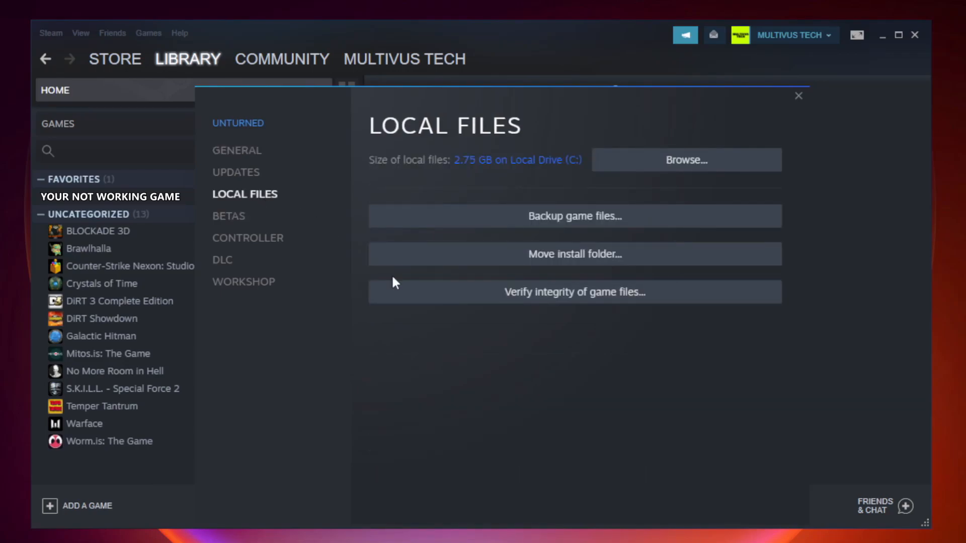
mouse_move(604, 301)
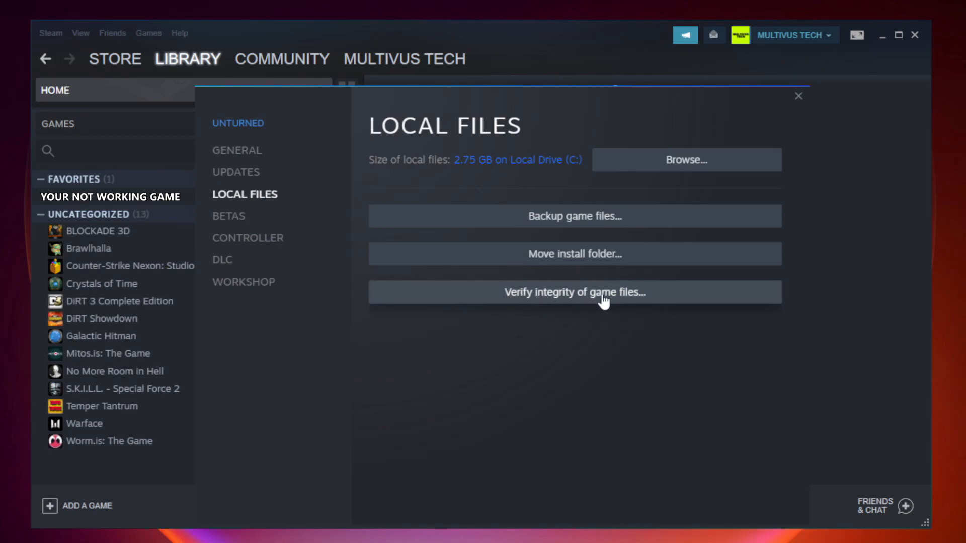
left_click(574, 291)
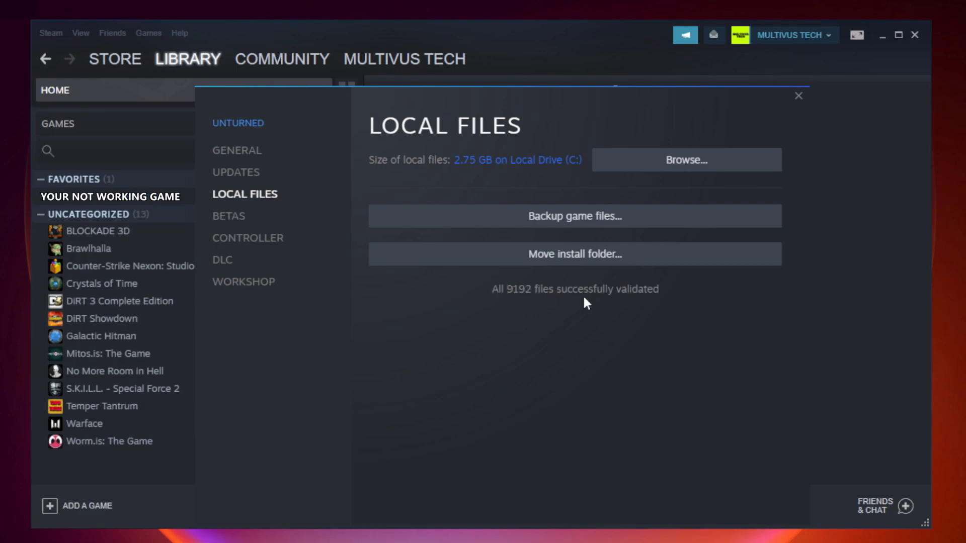
mouse_move(650, 313)
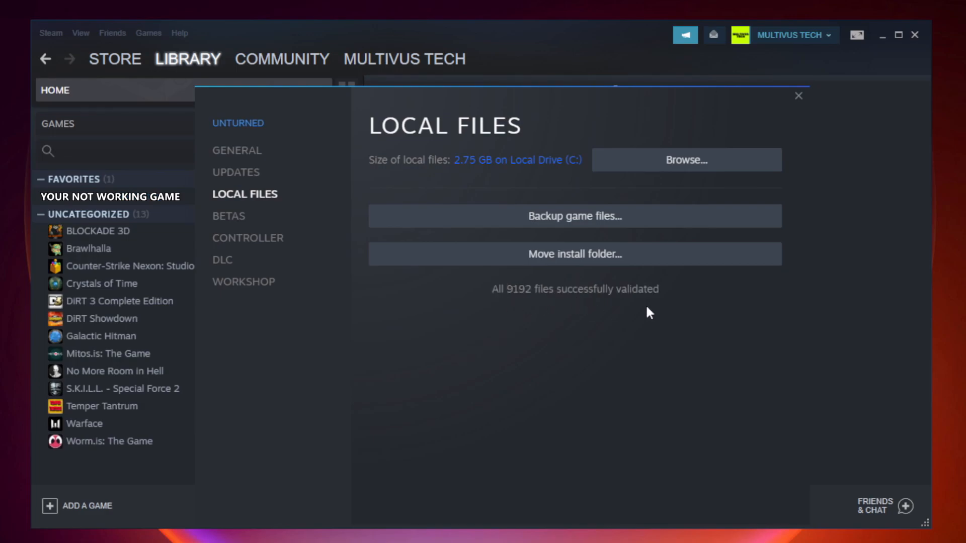
mouse_move(774, 183)
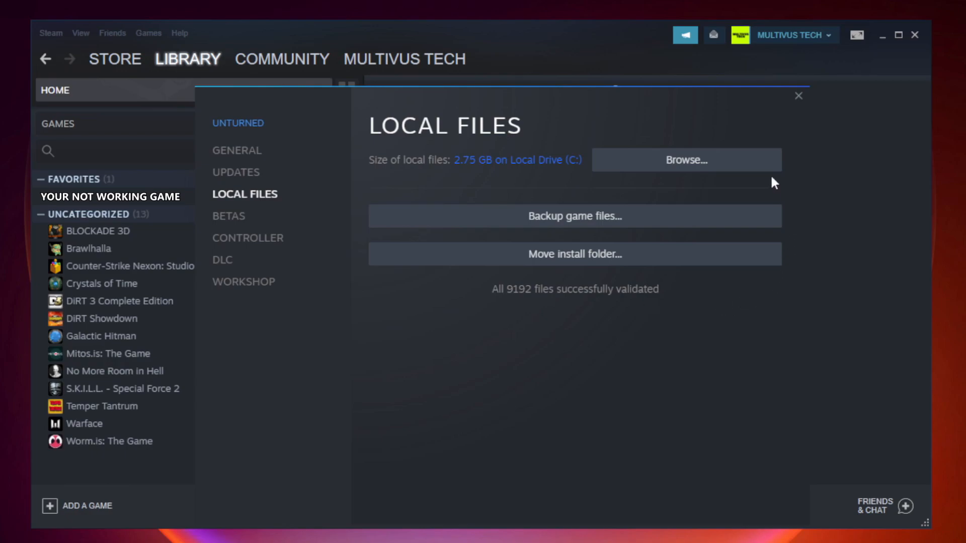
mouse_move(691, 172)
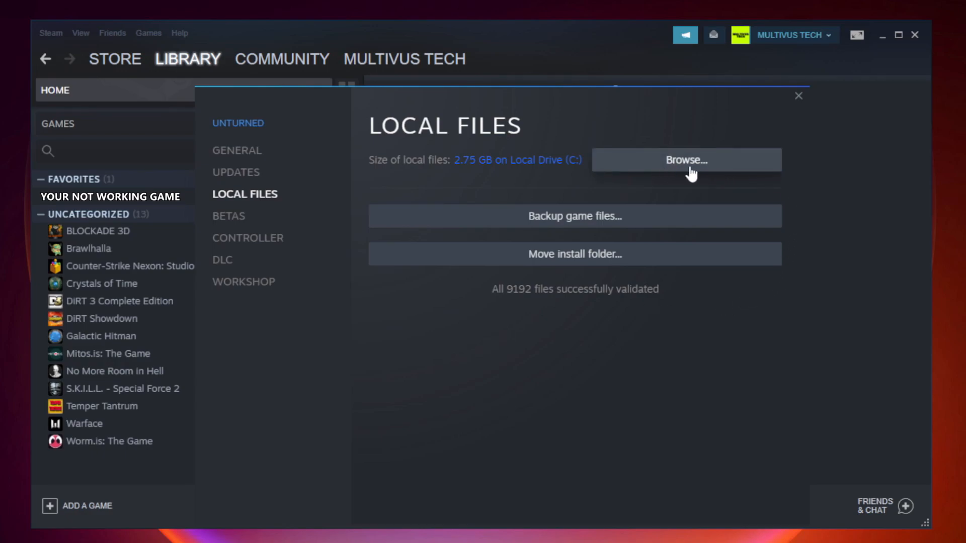
left_click(685, 160)
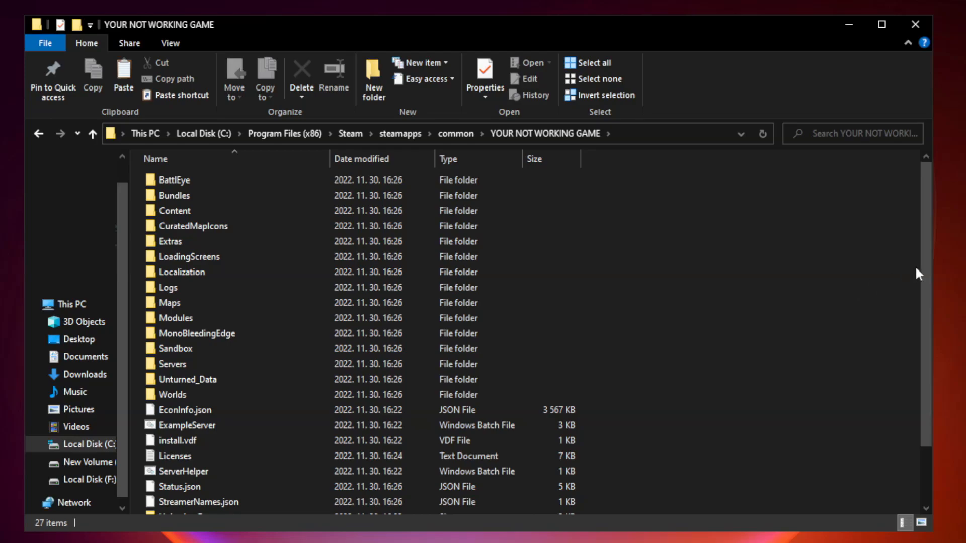
Bring up Properties for the YOUR NOT WORKING GAME shortcut in the install folder
scroll("down", 3)
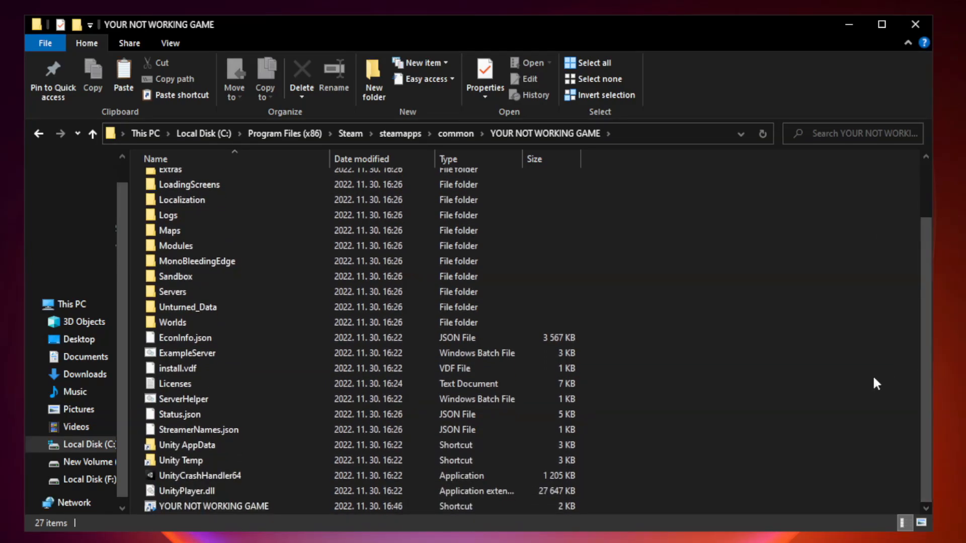
left_click(214, 506)
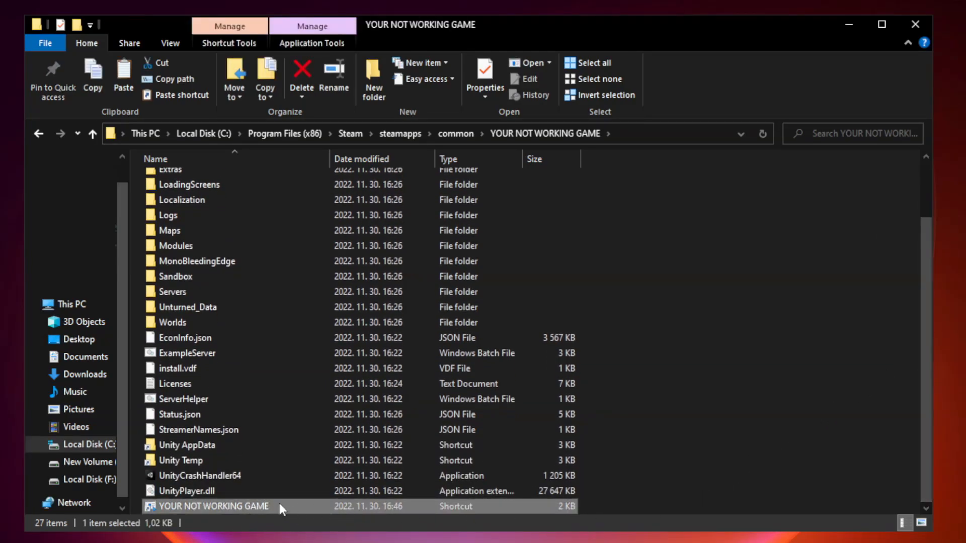
right_click(213, 506)
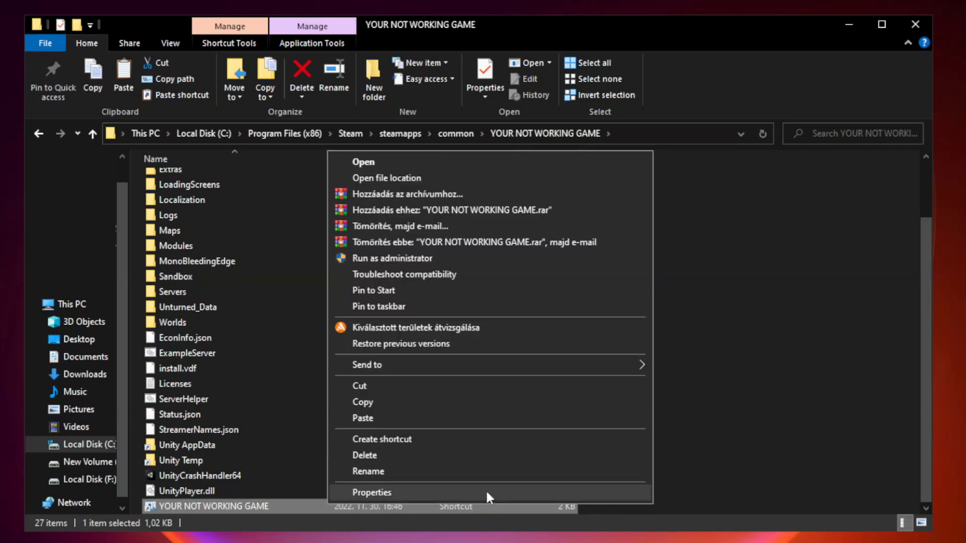
left_click(372, 492)
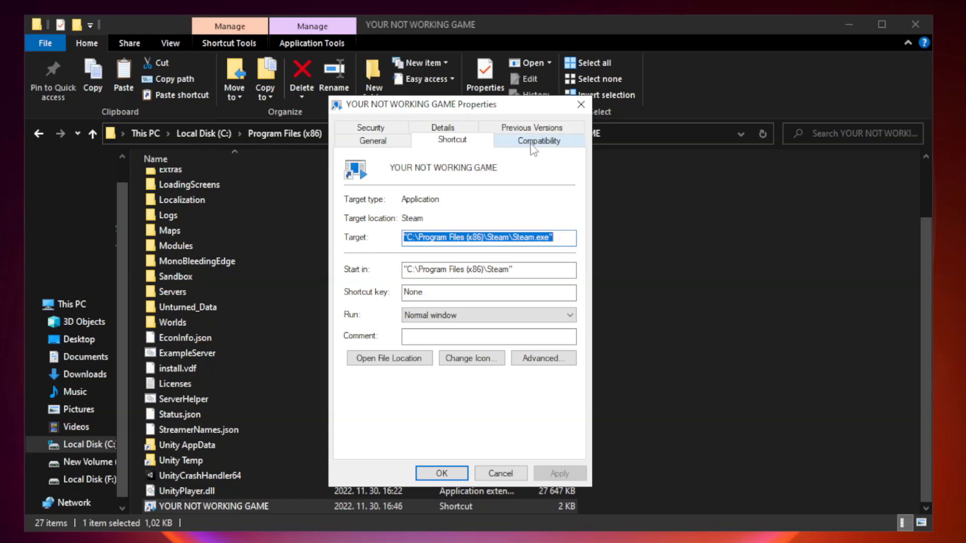
Set Windows 8 compatibility mode, disable fullscreen optimizations, run as administrator, apply with OK, and close Explorer
left_click(538, 140)
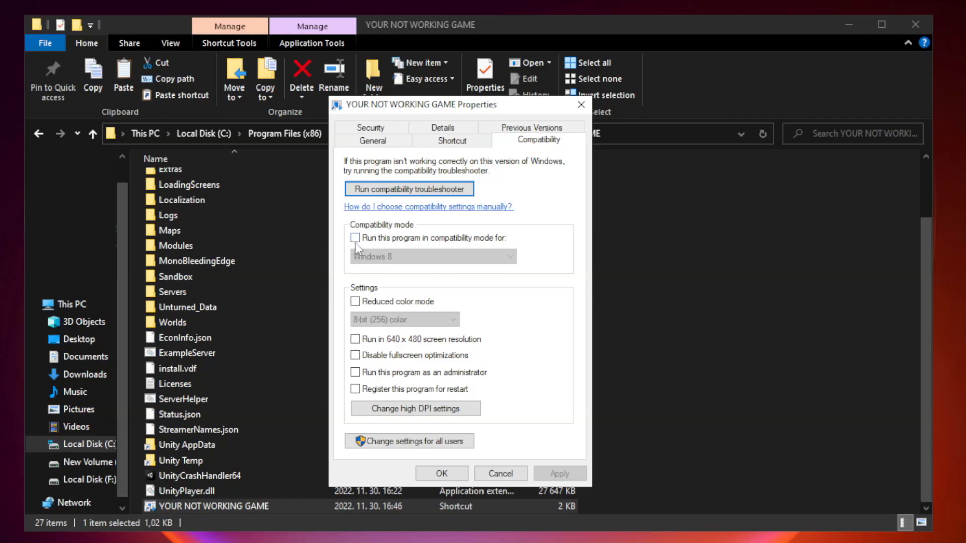
mouse_move(385, 244)
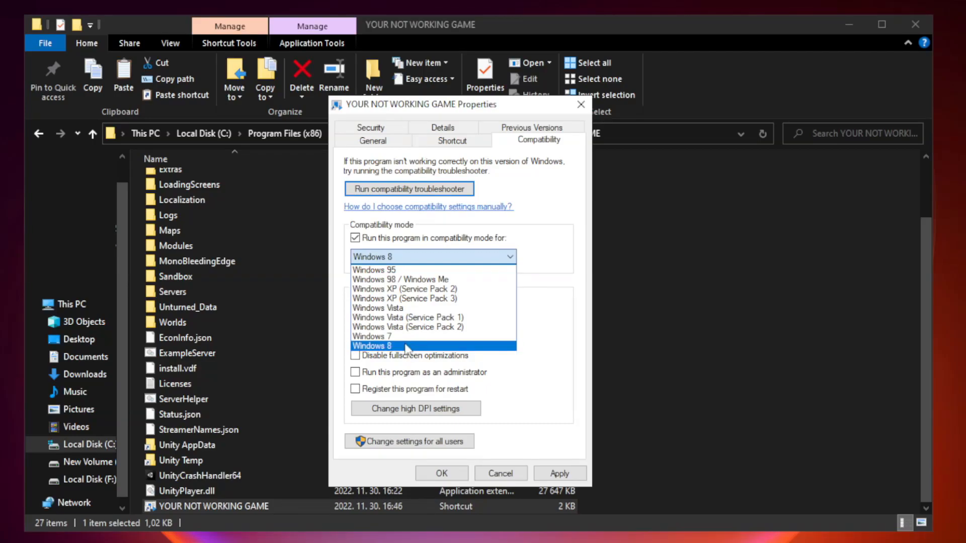
left_click(371, 345)
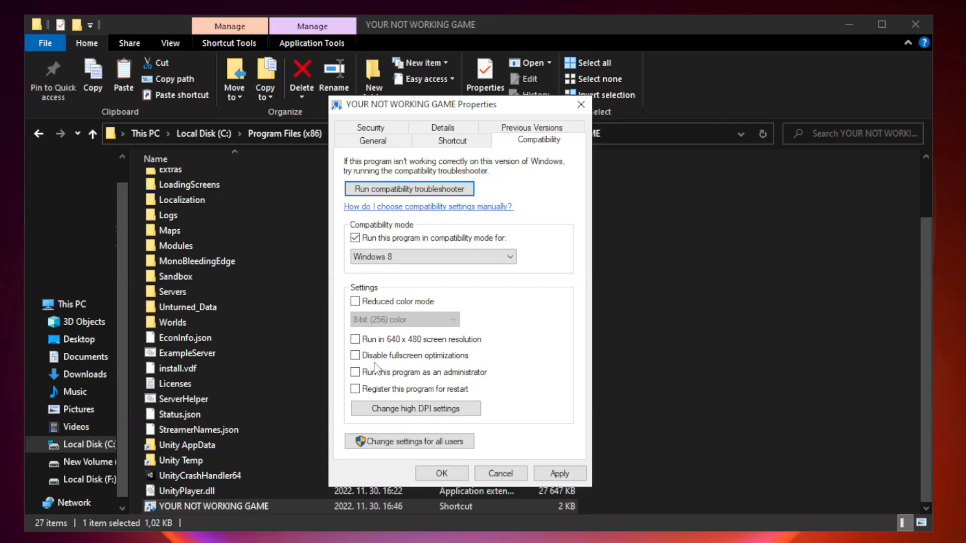
mouse_move(355, 355)
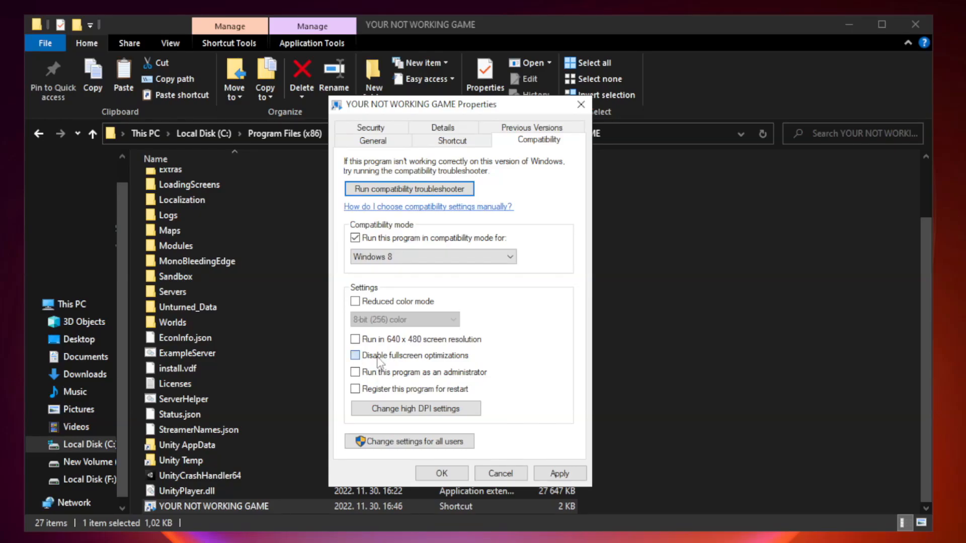
left_click(355, 355)
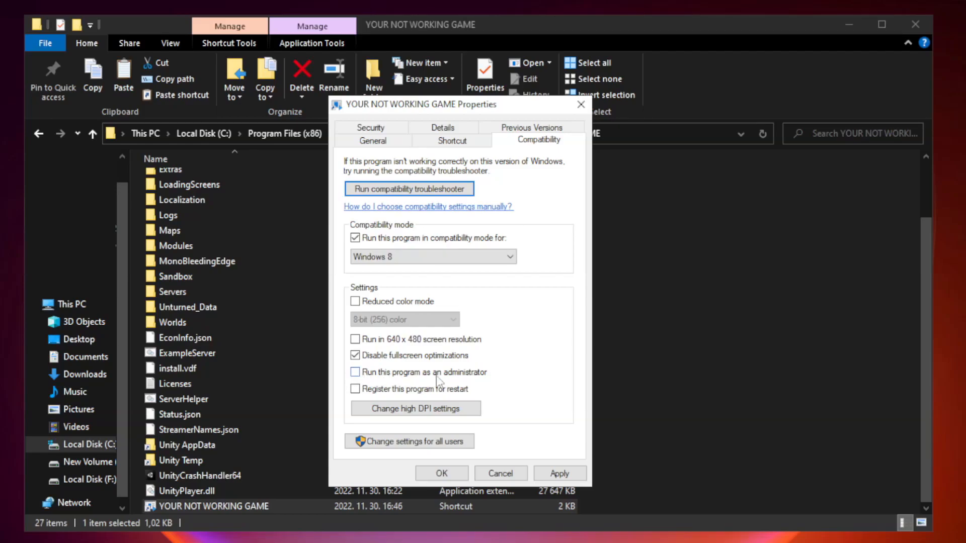
mouse_move(382, 380)
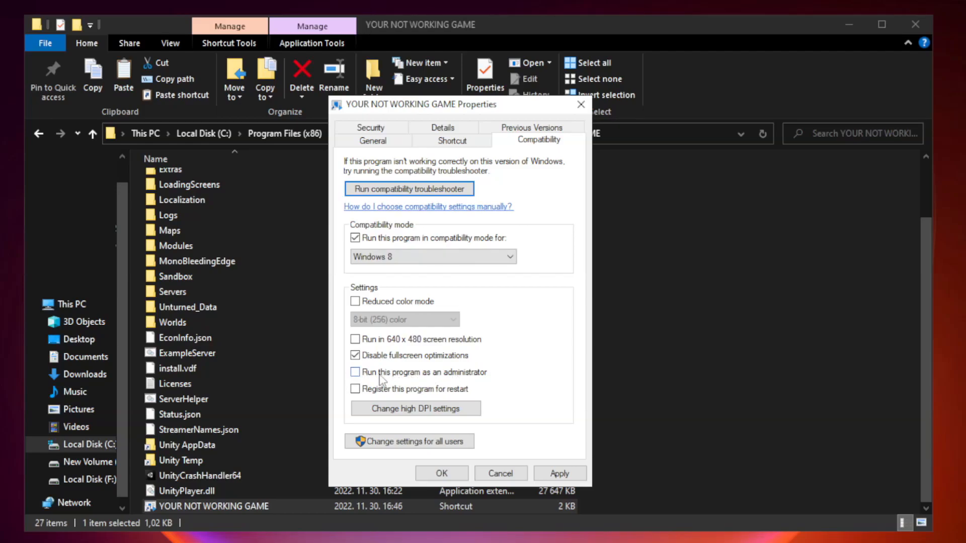
left_click(356, 372)
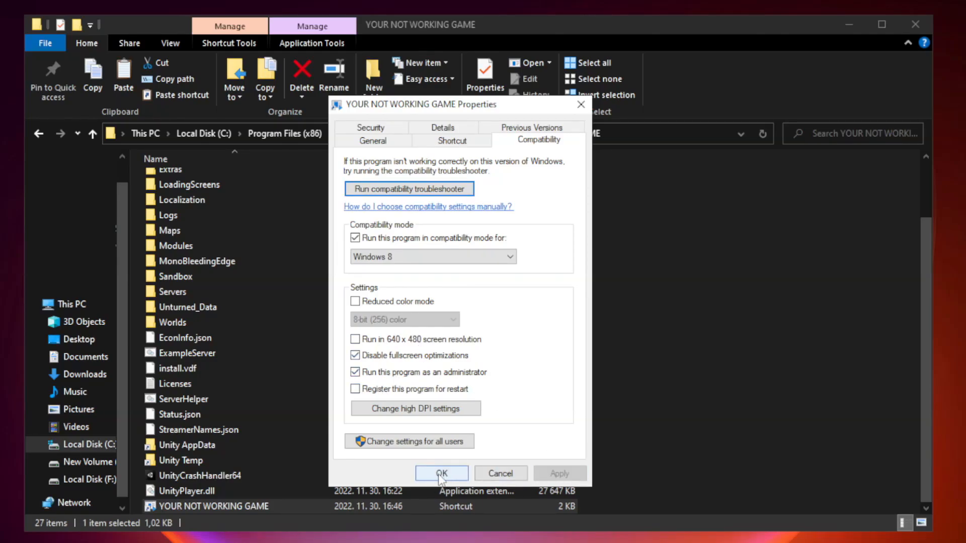
left_click(440, 473)
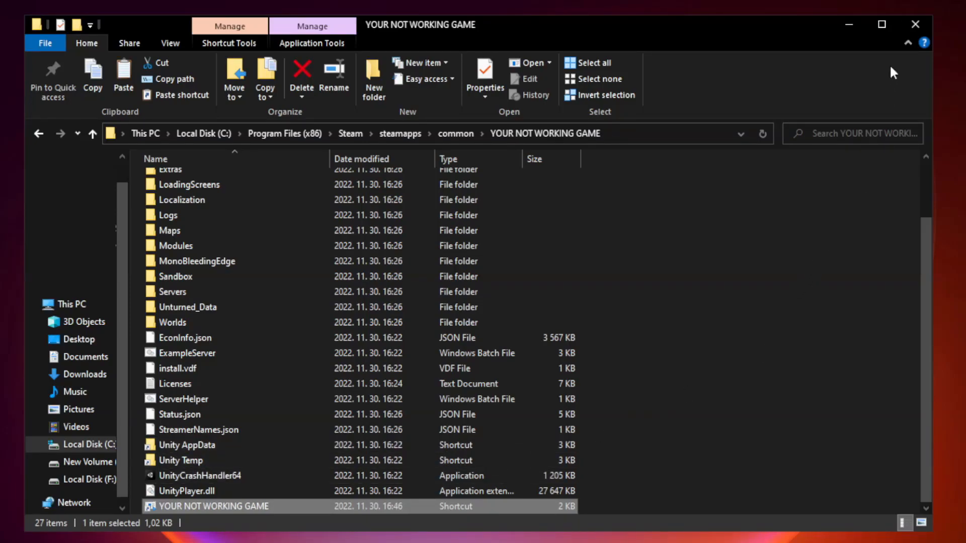
mouse_move(915, 24)
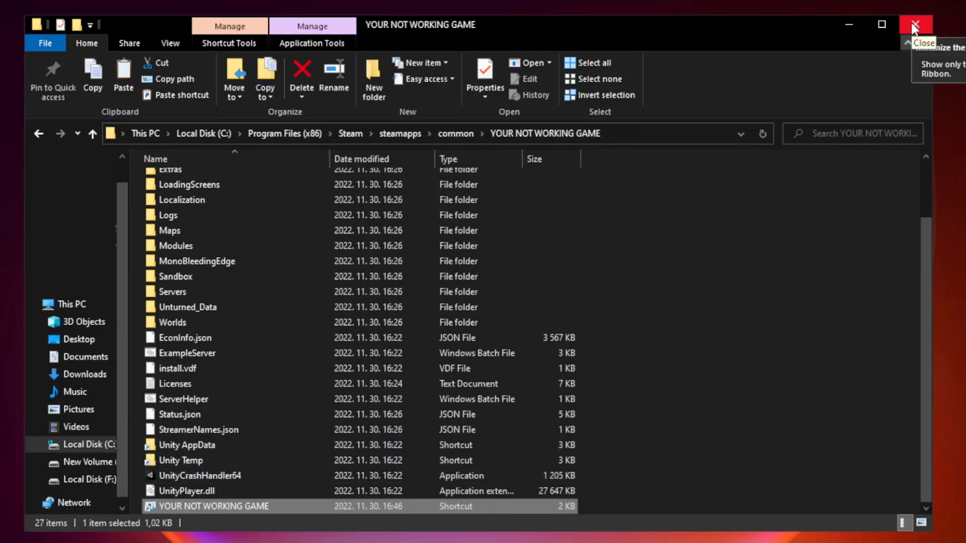
left_click(918, 26)
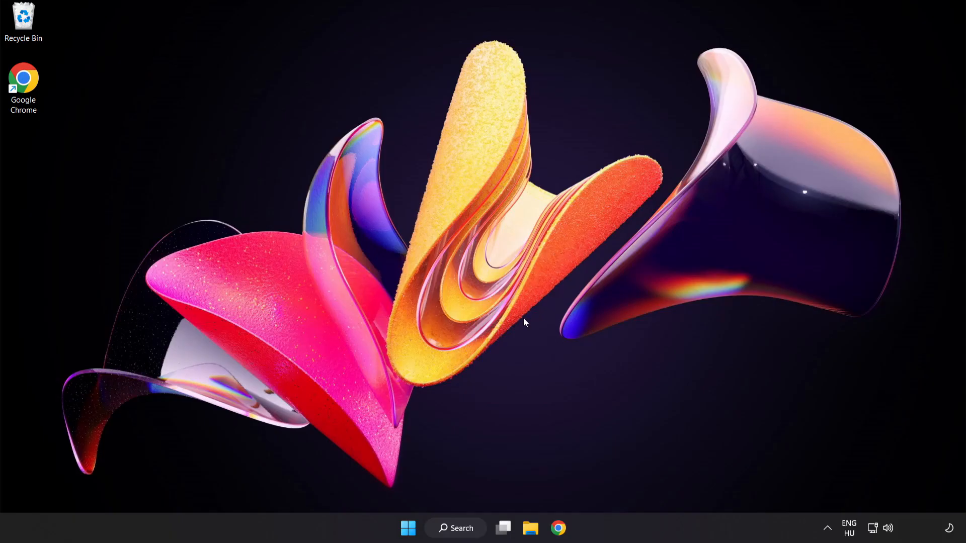
mouse_move(408, 528)
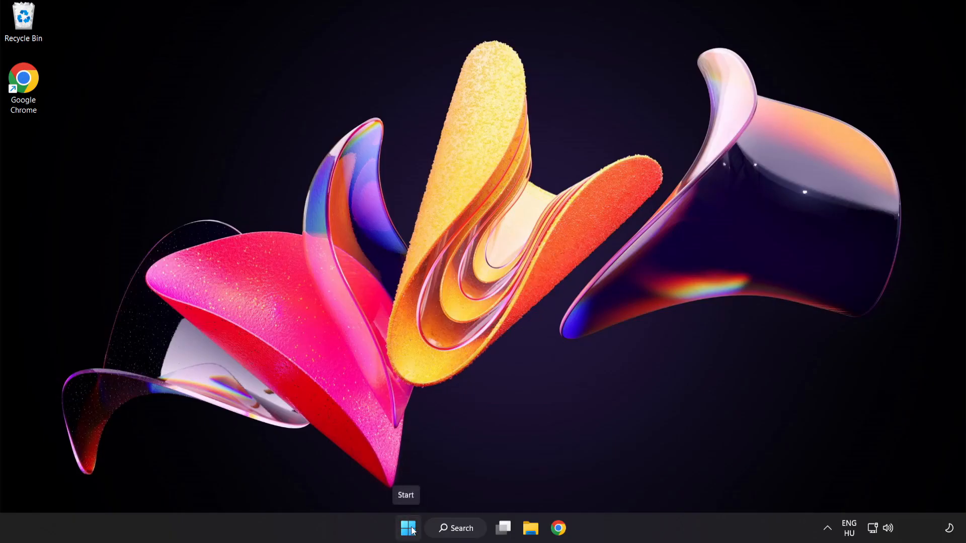
Launch Task Manager from the Start menu, show Startup apps, and disable Cortana
right_click(407, 528)
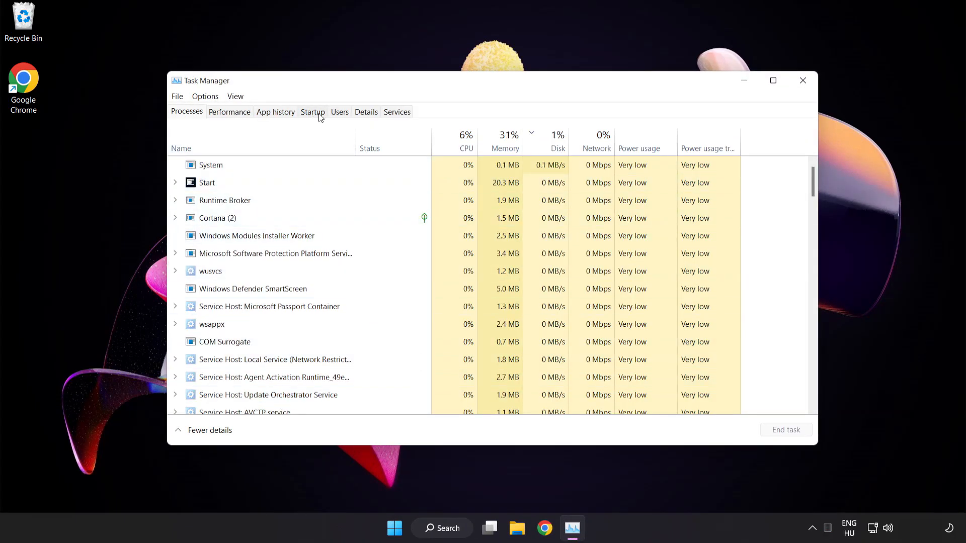
left_click(312, 112)
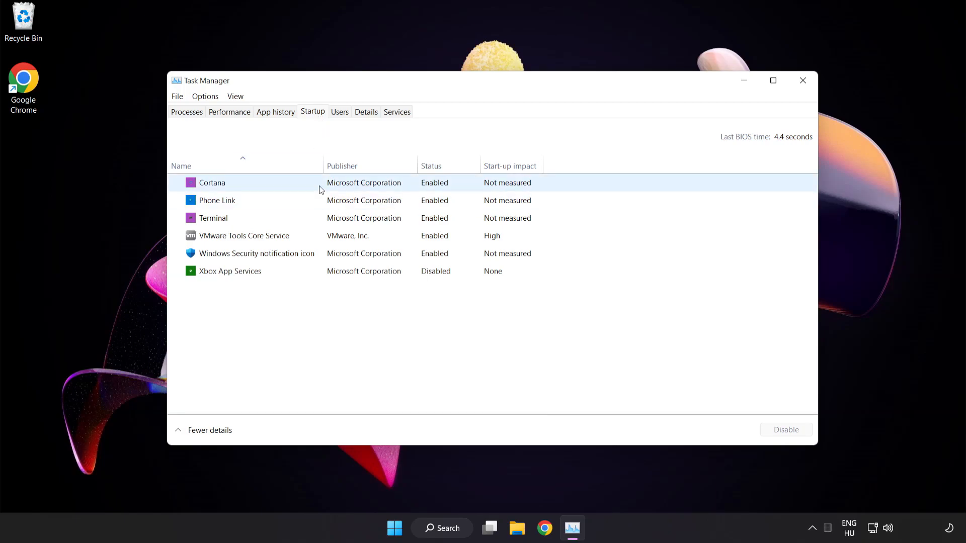
left_click(212, 182)
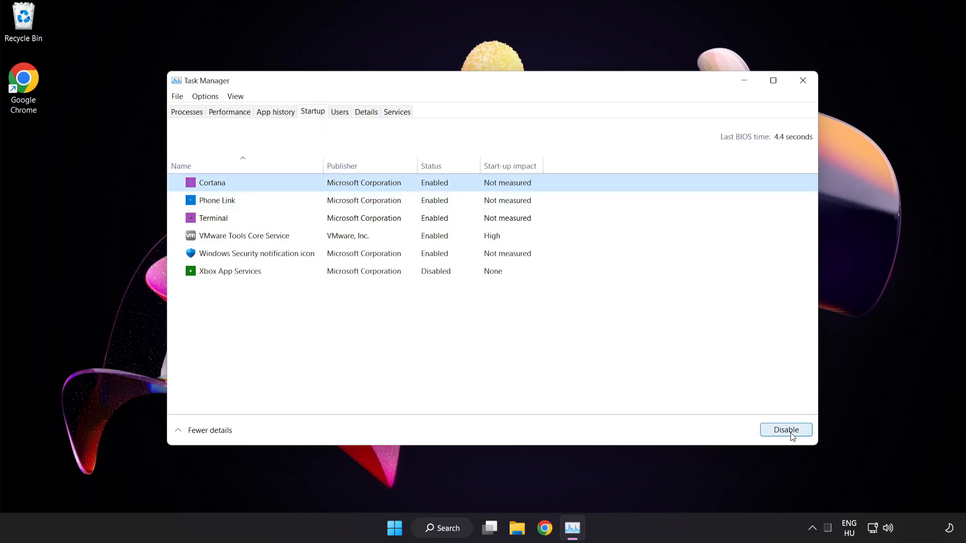
left_click(785, 430)
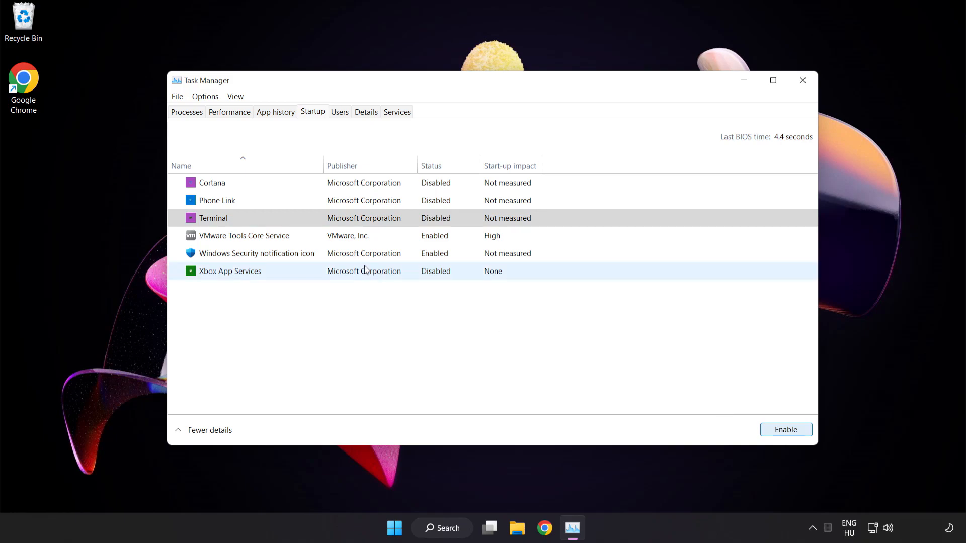
Disable the Windows Security notification icon at startup and close Task Manager
left_click(257, 254)
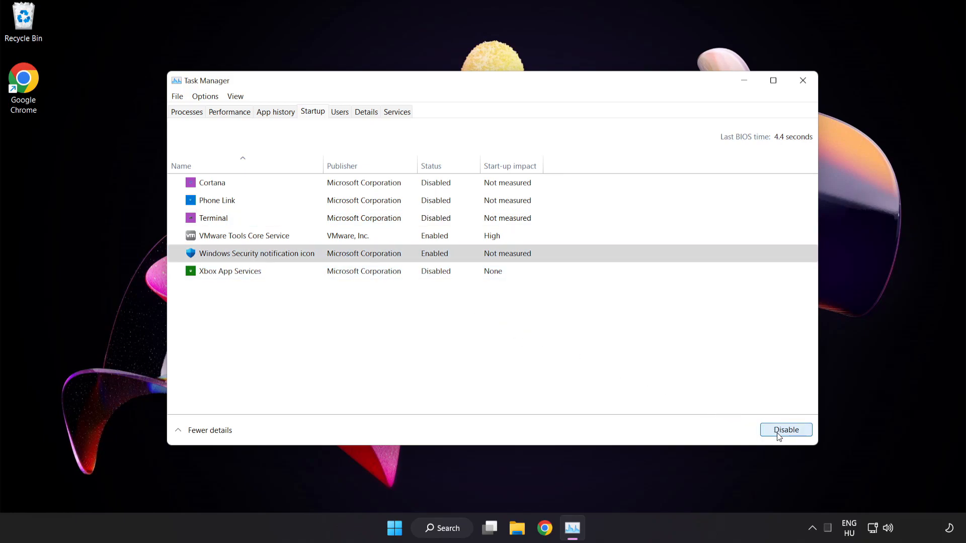
left_click(785, 429)
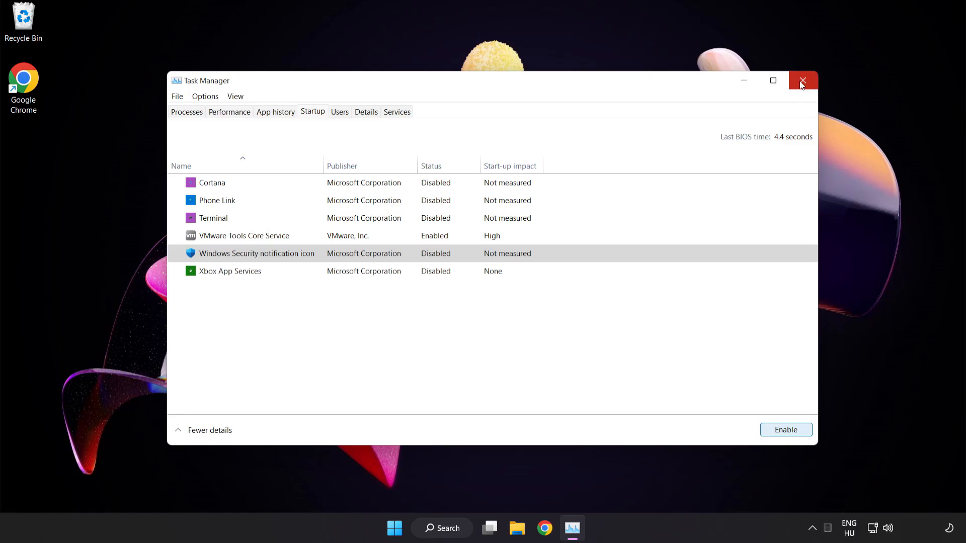
left_click(803, 80)
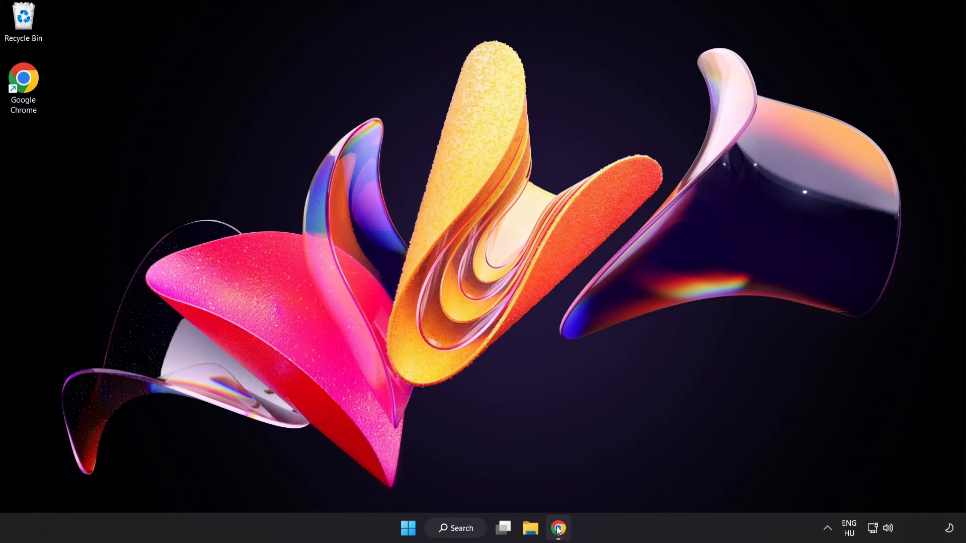
Download the DirectX End-User Runtime Web Installer in Chrome and launch dxwebsetup.exe
left_click(557, 528)
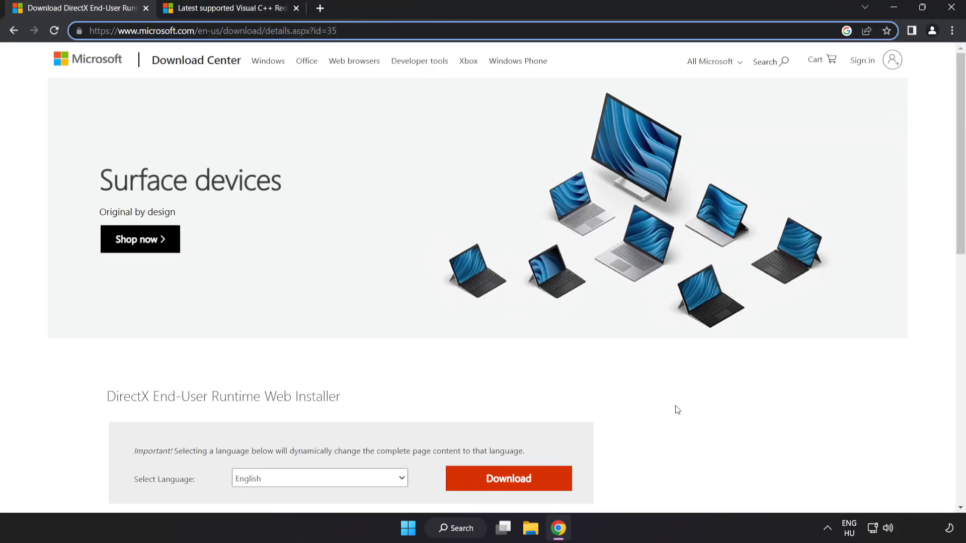
scroll("down", 3)
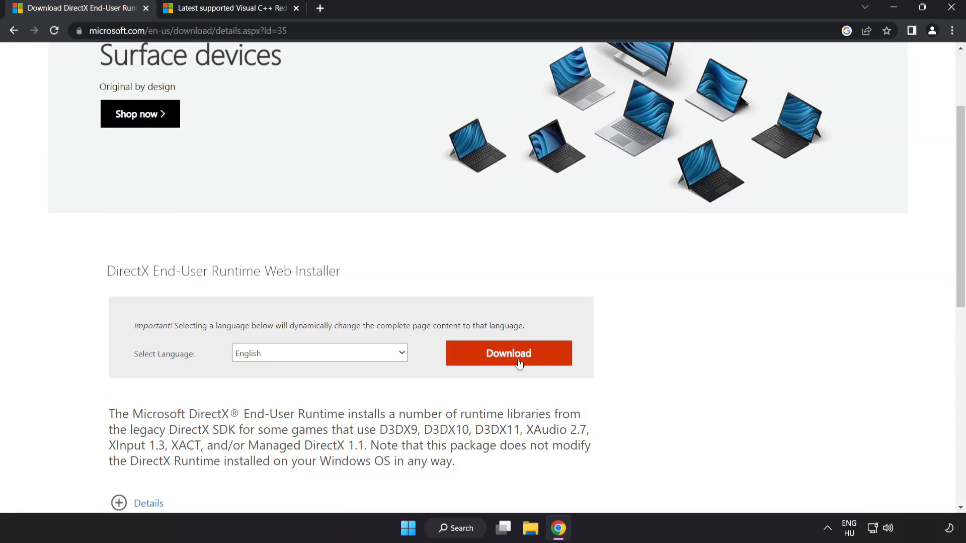
left_click(507, 353)
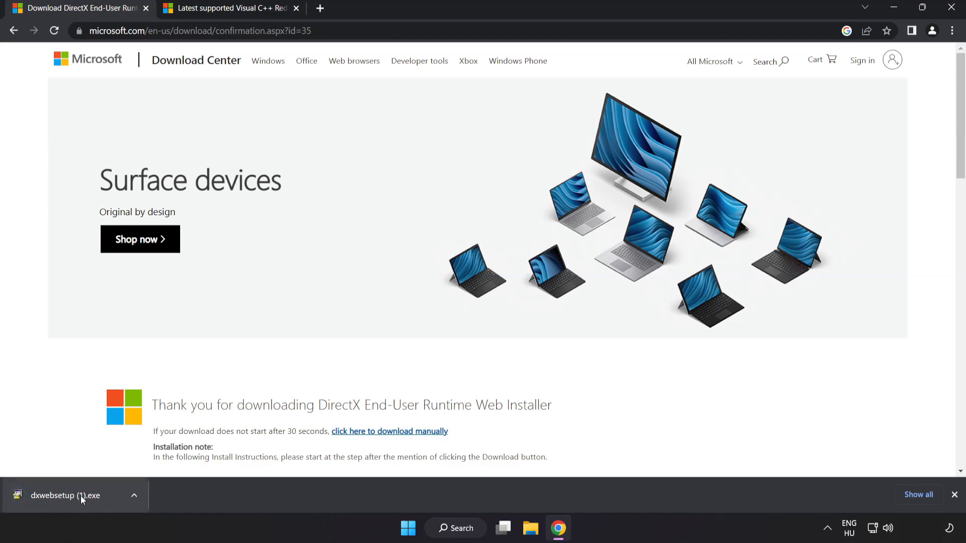
left_click(68, 495)
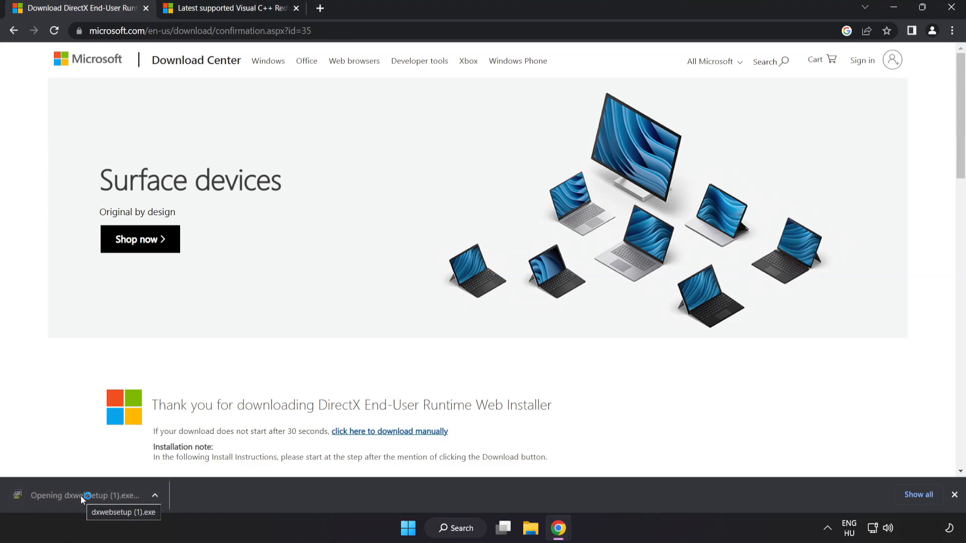
left_click(86, 495)
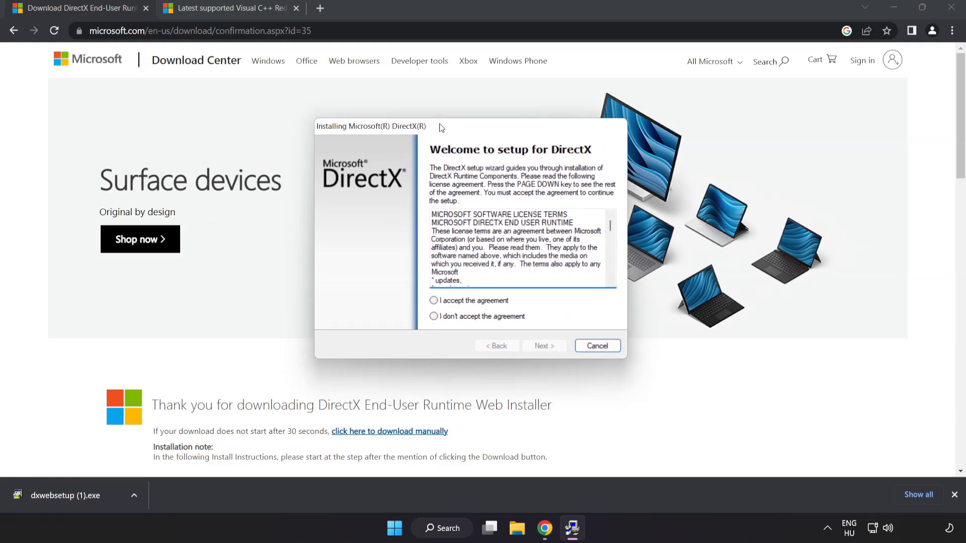
Accept the DirectX license agreement and continue the setup wizard
scroll("down", 3)
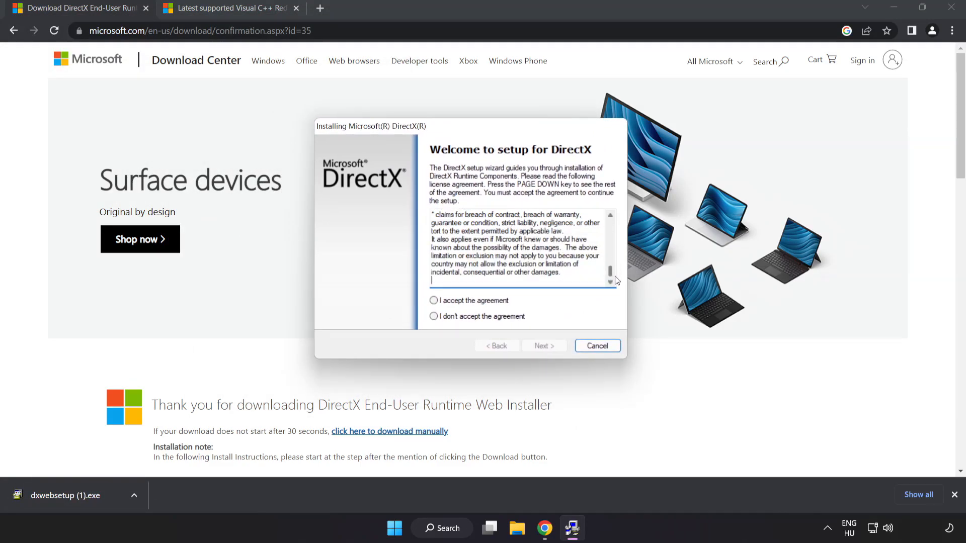
left_click(434, 300)
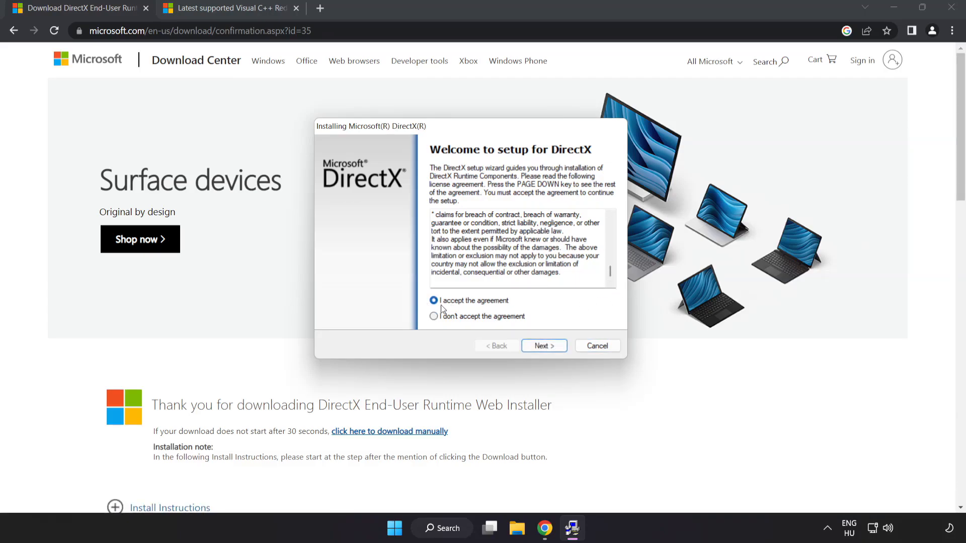
left_click(544, 345)
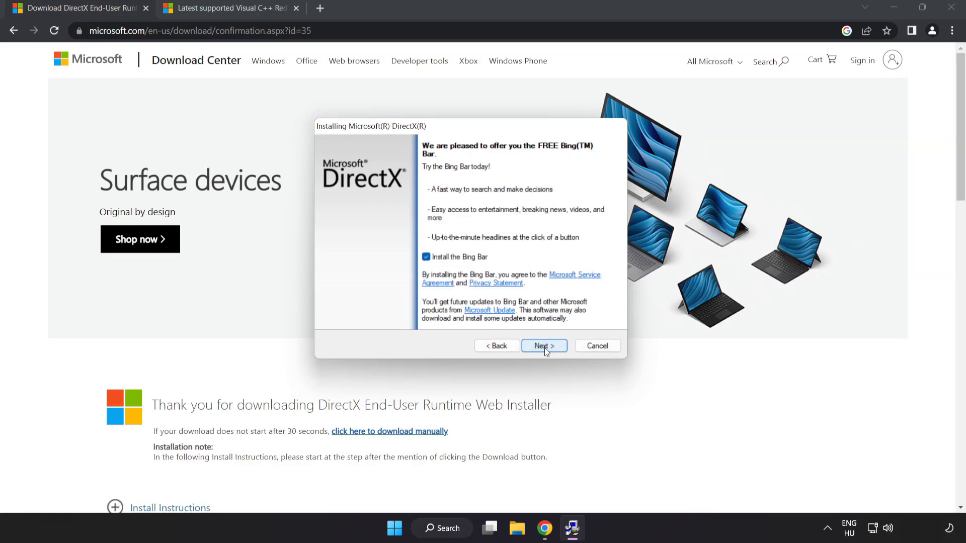
Decline the Bing Bar, let setup report a newer DirectX is installed, and finish
left_click(425, 257)
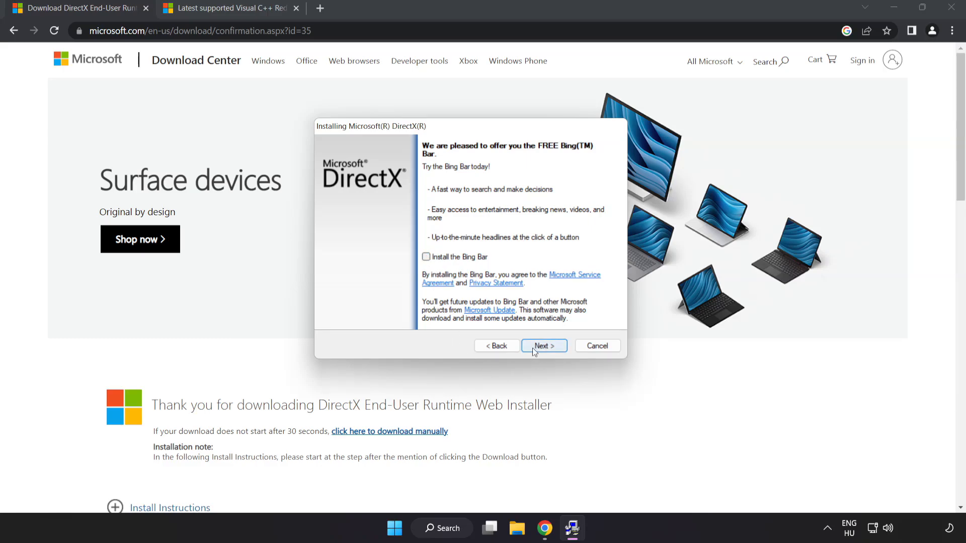
left_click(543, 345)
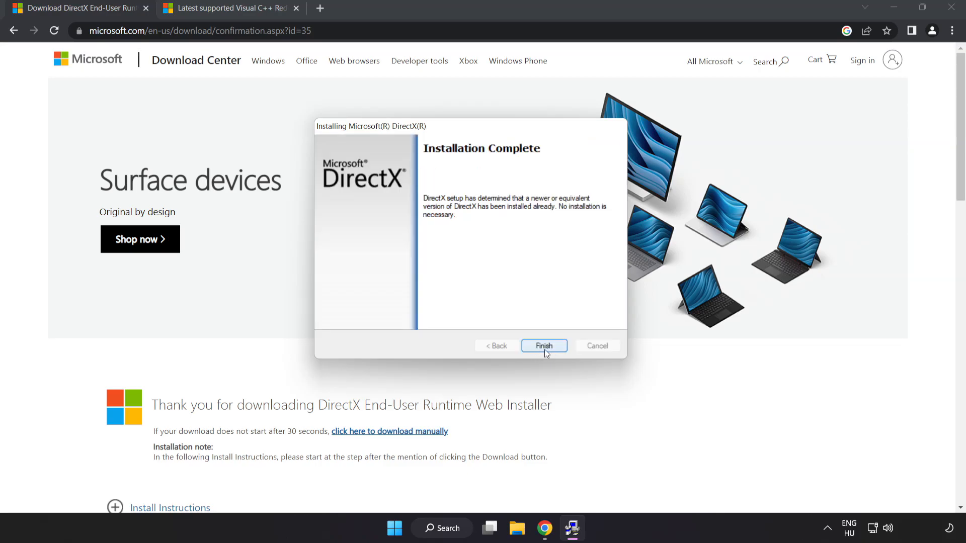
left_click(545, 345)
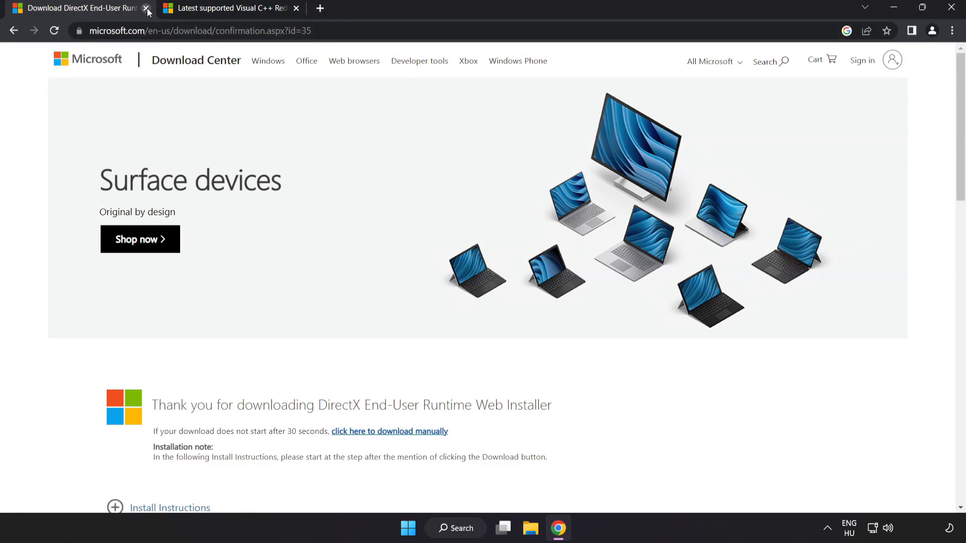
Close the DirectX tab and download the Visual C++ 2015–2022 x86 and x64 redistributables
left_click(147, 8)
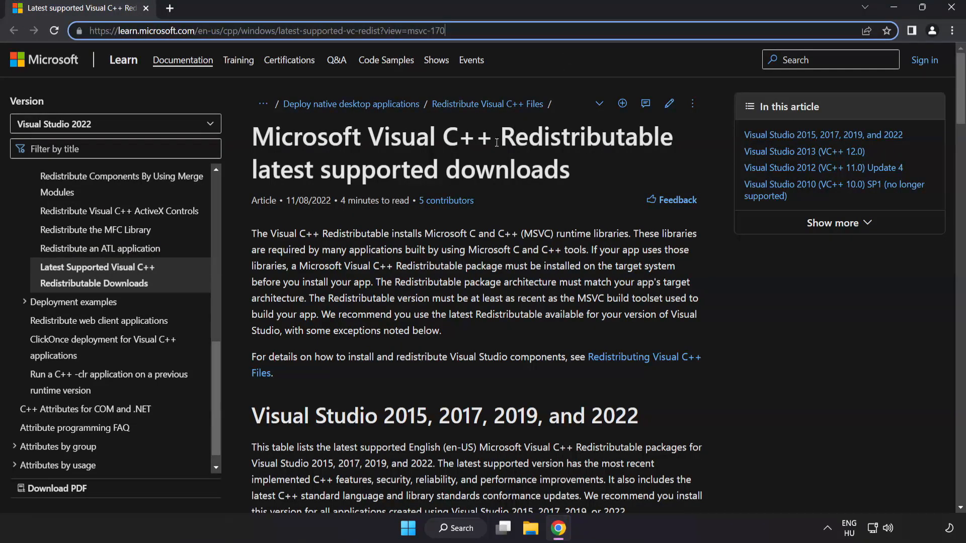
scroll("down", 3)
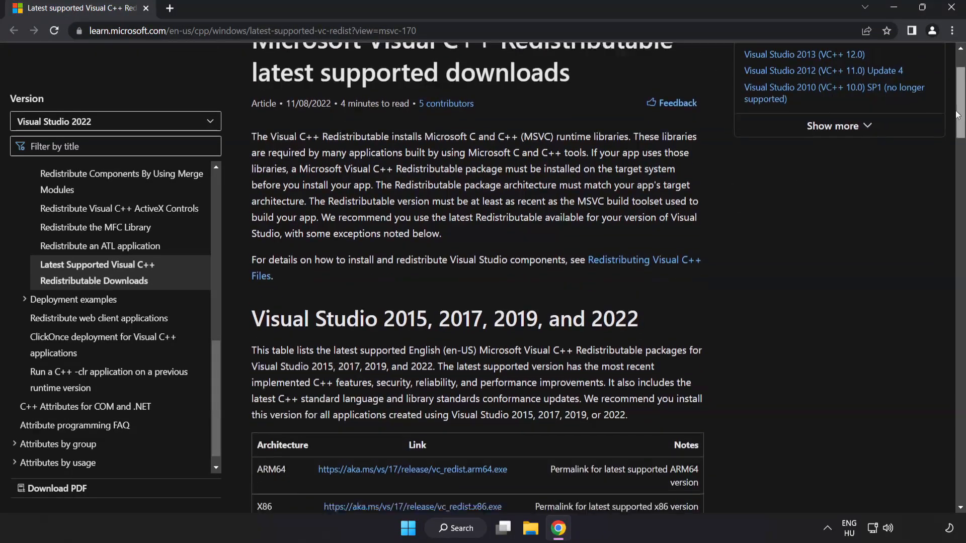
scroll("down", 3)
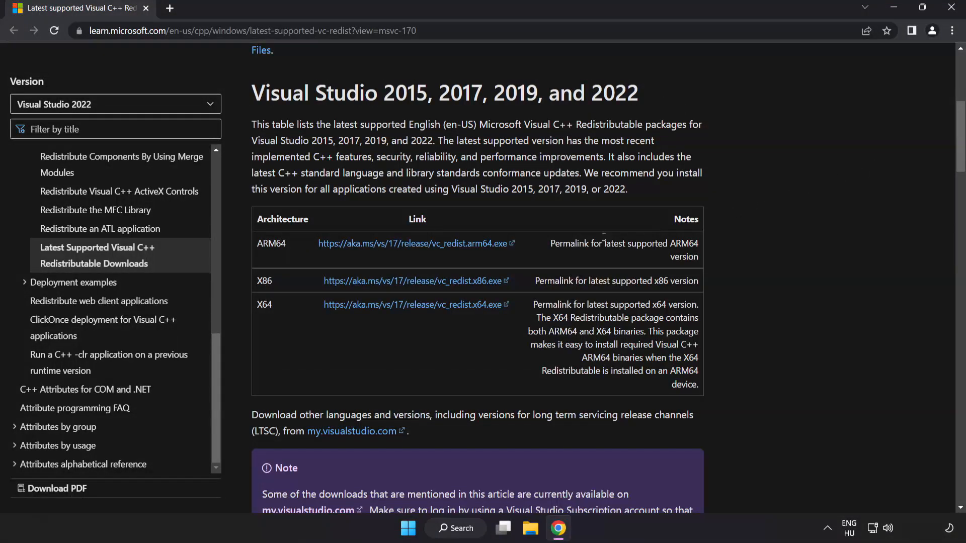
left_click(412, 244)
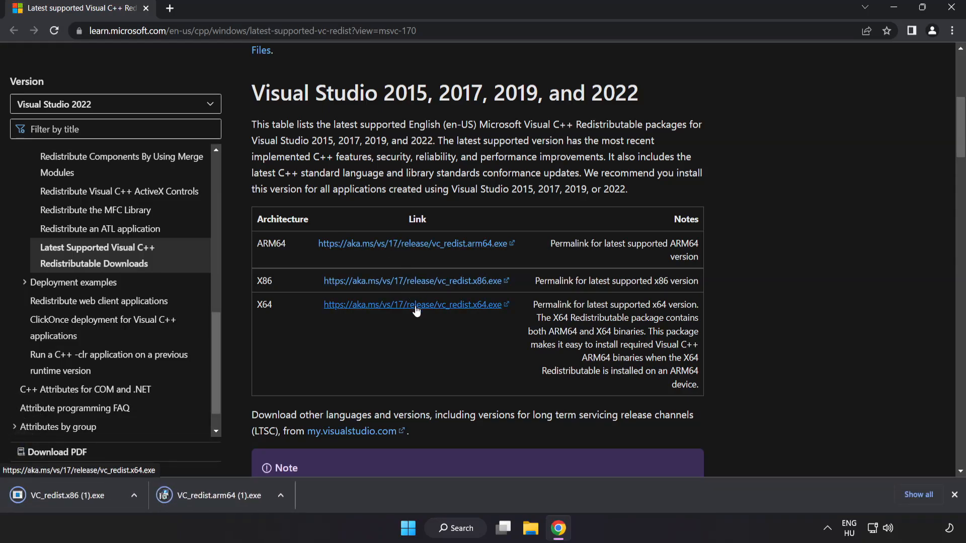
left_click(413, 303)
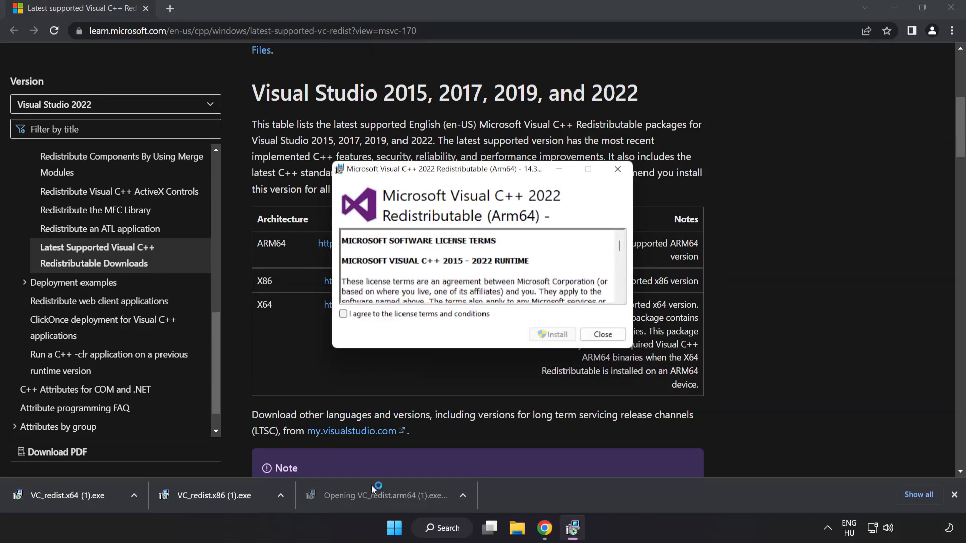
Accept the ARM64 redistributable license, attempt the install, and dismiss its failure
scroll("down", 3)
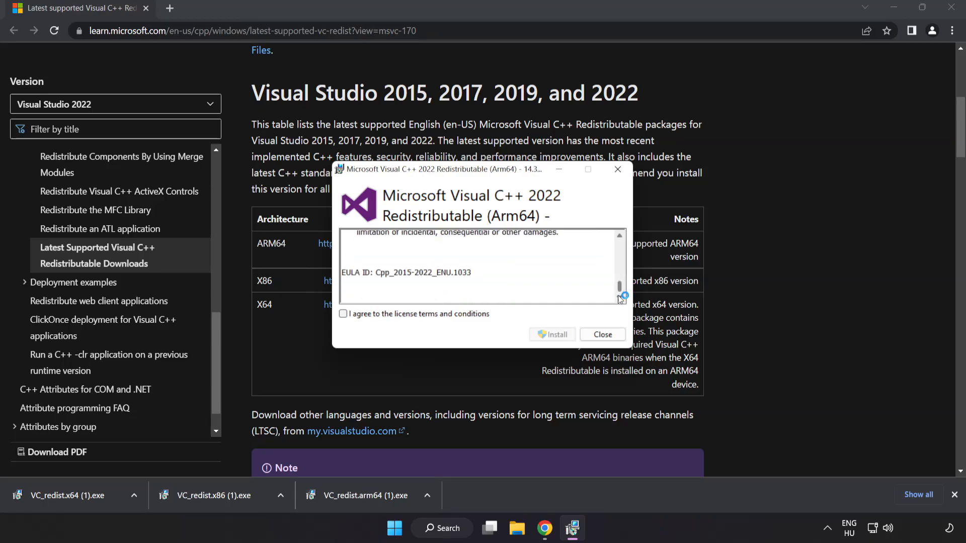
left_click(343, 314)
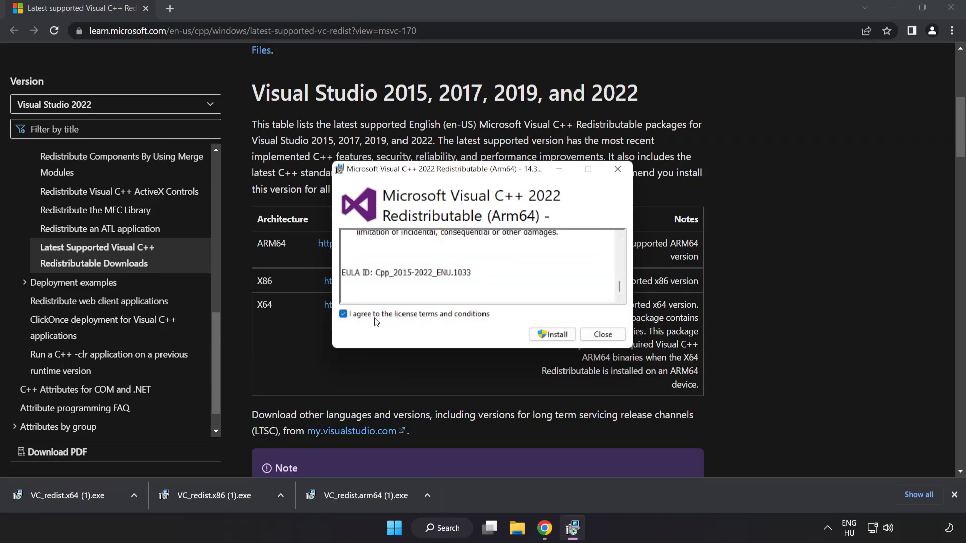
left_click(552, 334)
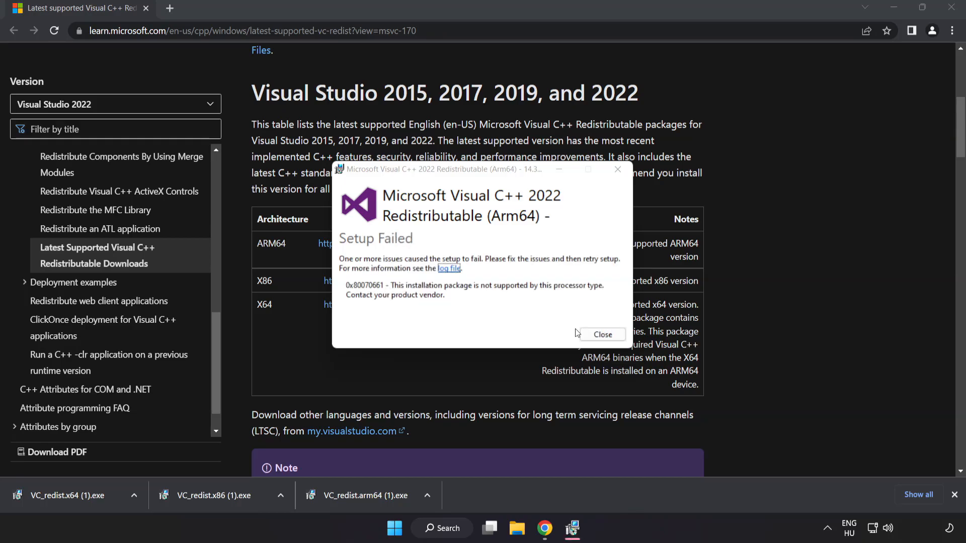
left_click(602, 335)
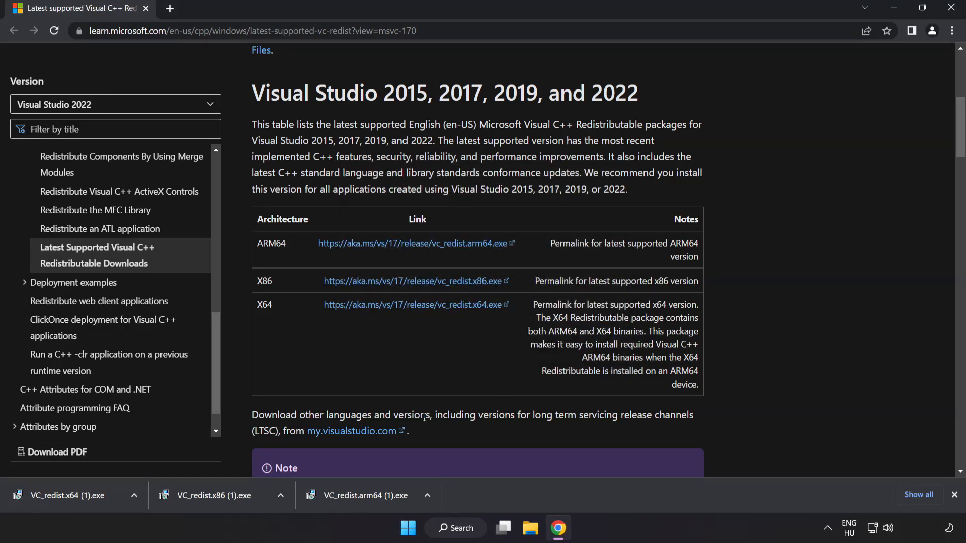
Install the x86 package successfully, dismiss the failed x64 setup without restarting, and close Chrome
left_click(219, 495)
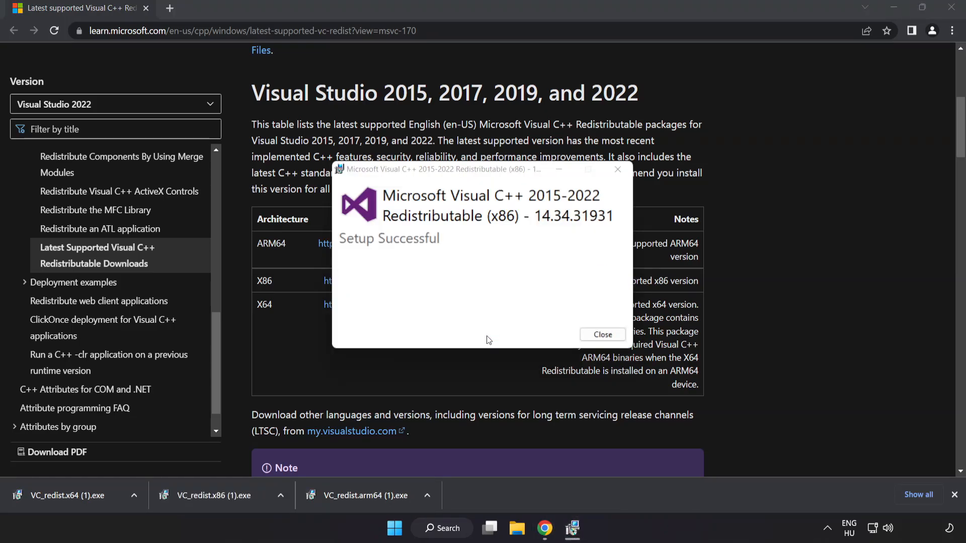
left_click(602, 334)
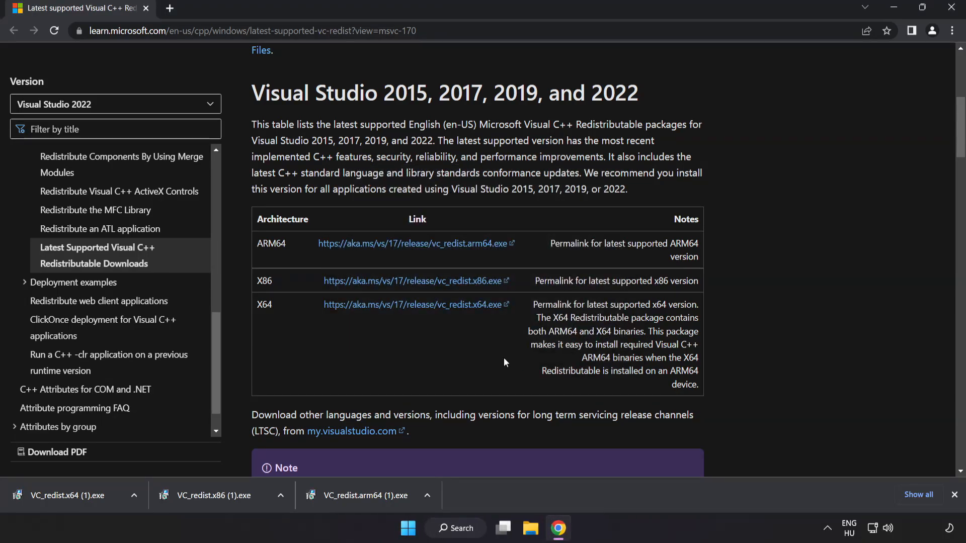
left_click(71, 495)
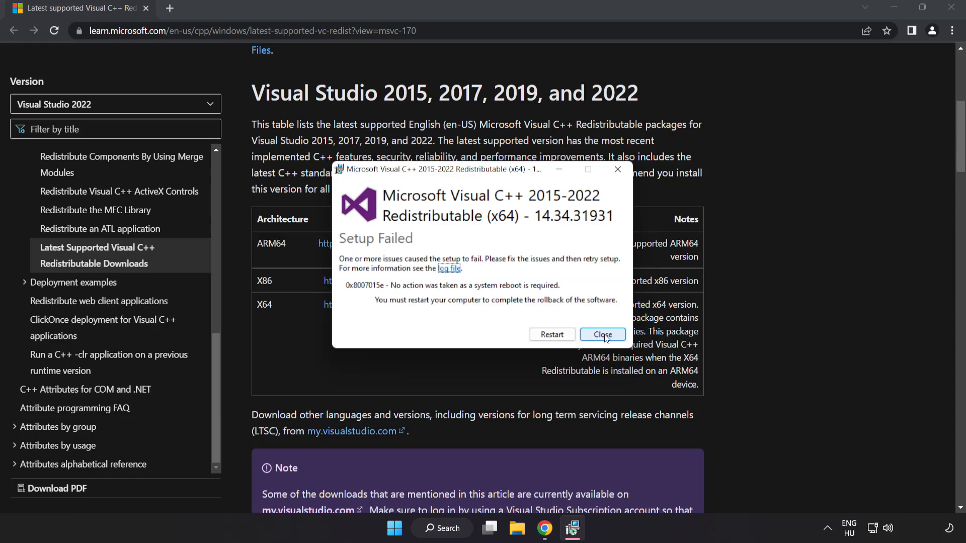
left_click(601, 334)
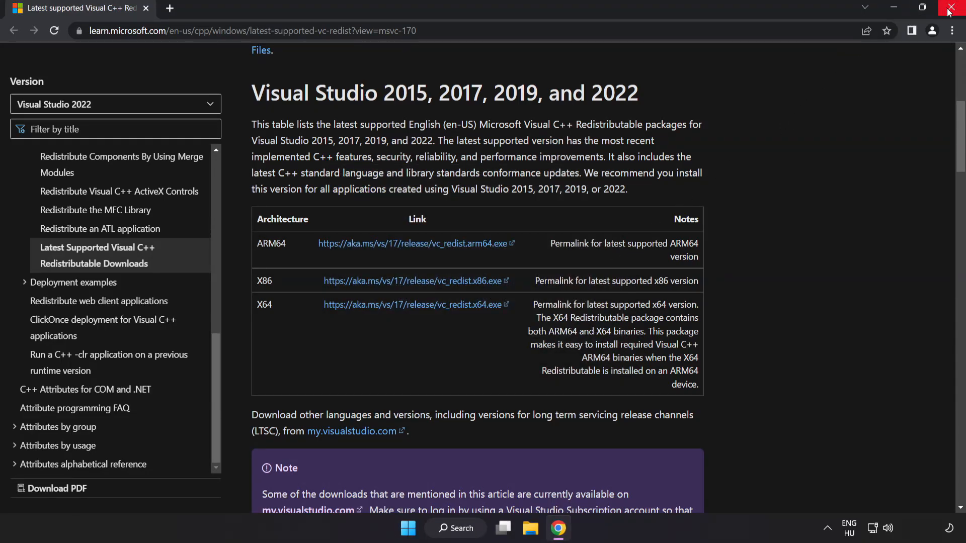
mouse_move(952, 11)
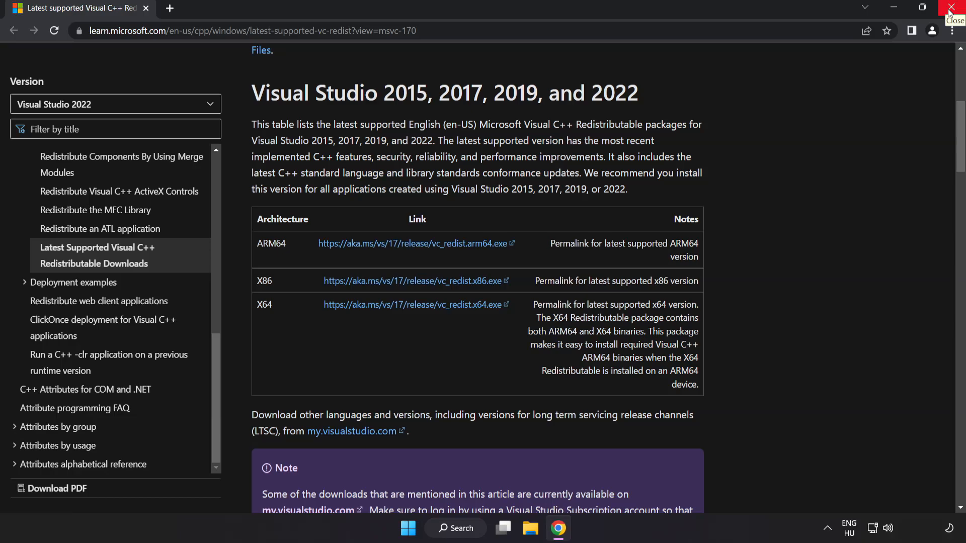
left_click(954, 8)
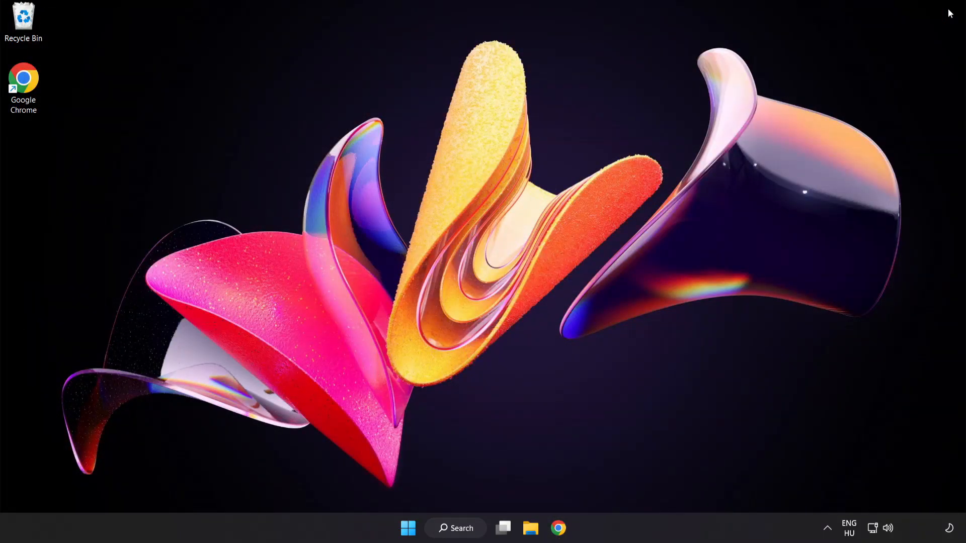
mouse_move(710, 279)
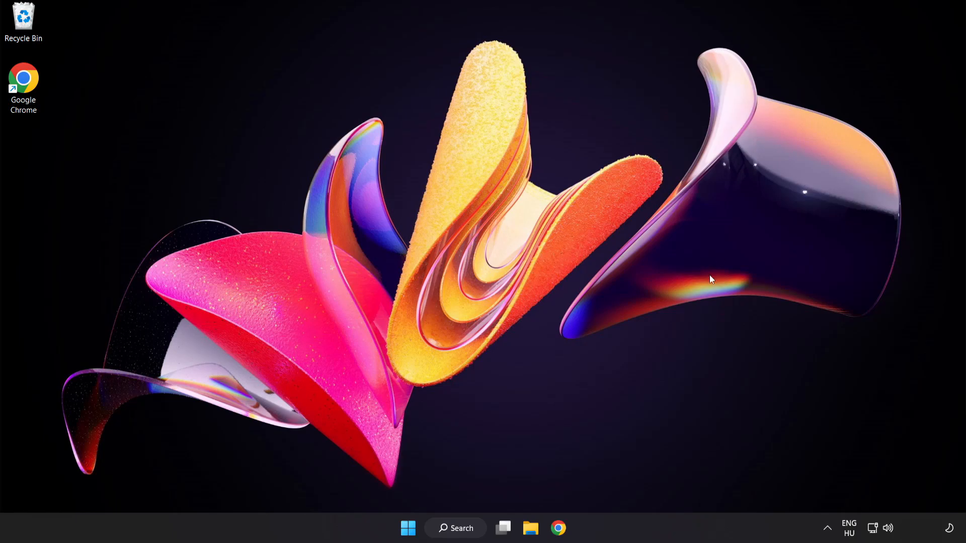
Search for cmd and launch Command Prompt as administrator
left_click(455, 529)
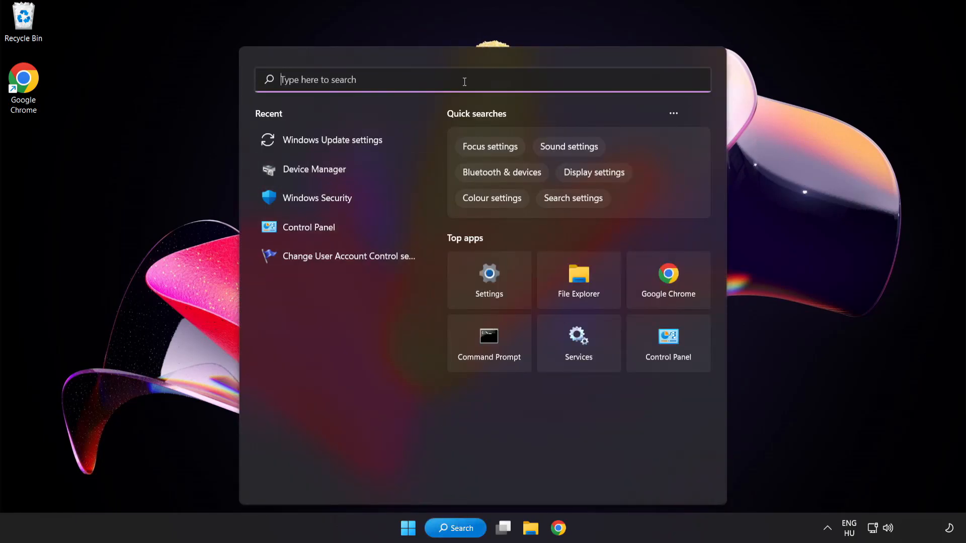
type("cmd")
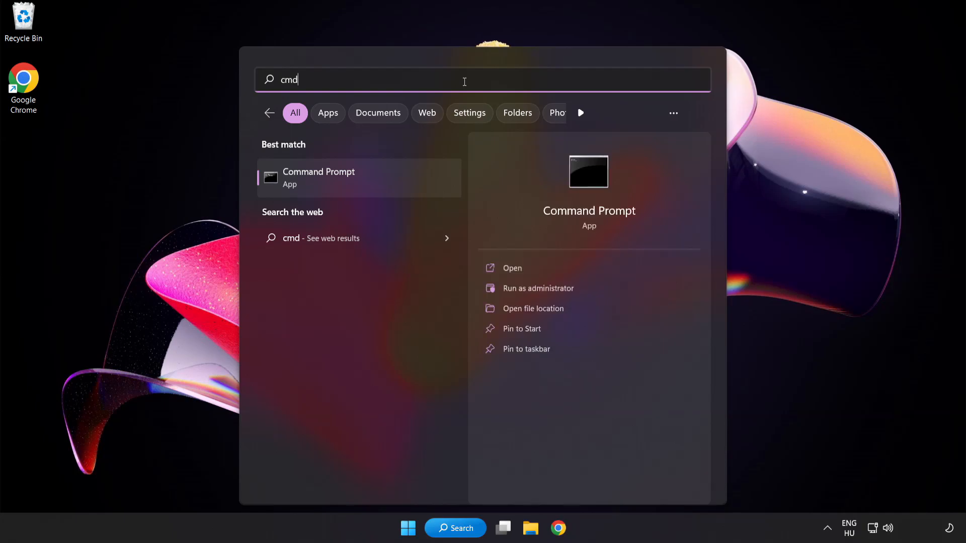
right_click(319, 177)
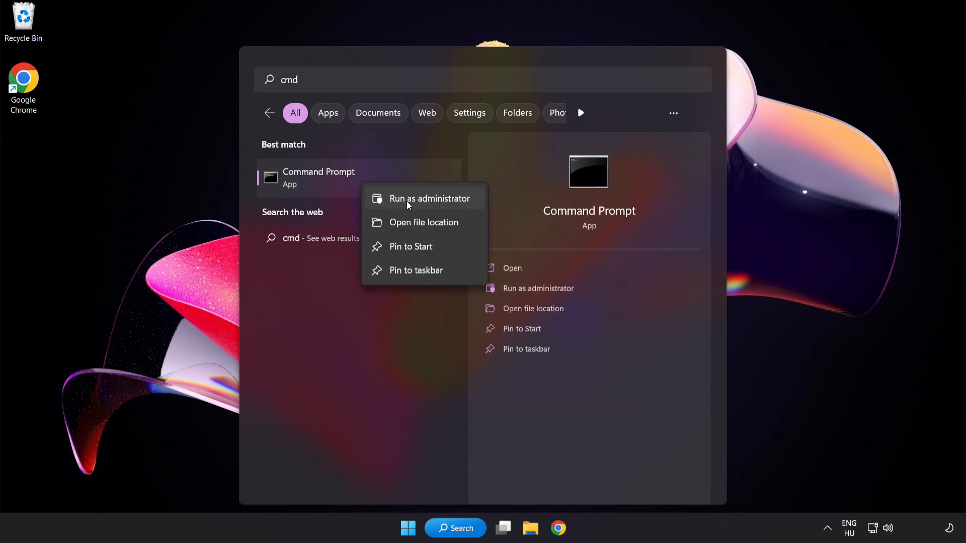
left_click(428, 198)
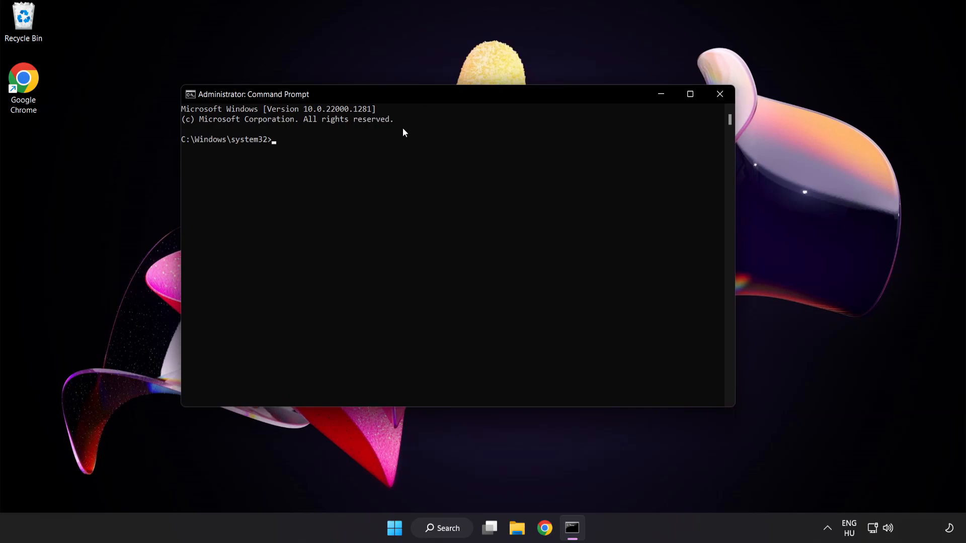
Run sfc /scannow to completion with no integrity violations, then close the window
type("sfc")
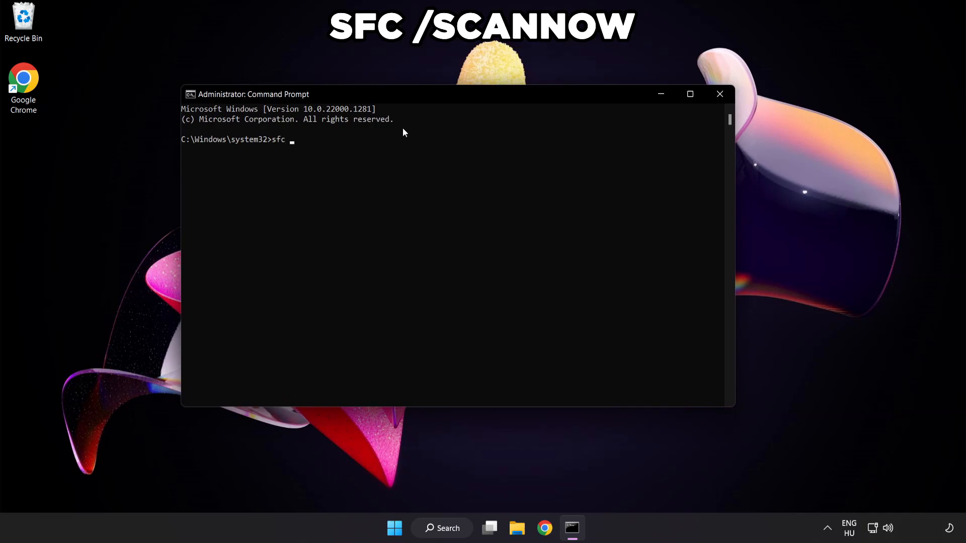
type("/scannow")
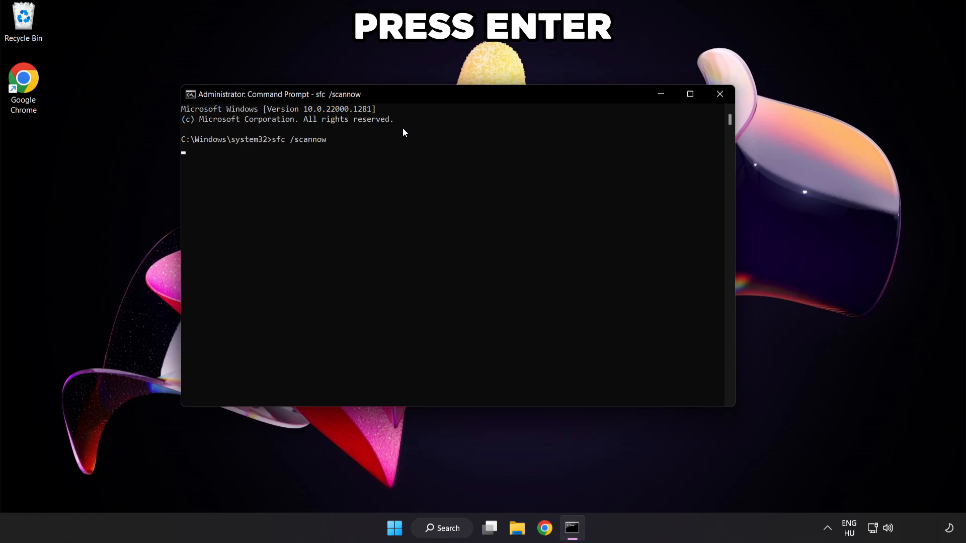
key("Enter")
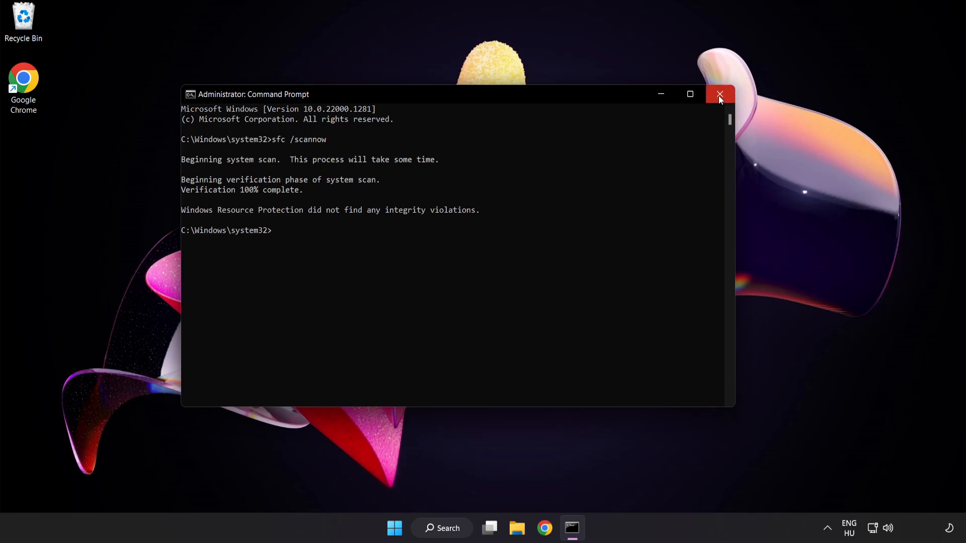
left_click(719, 95)
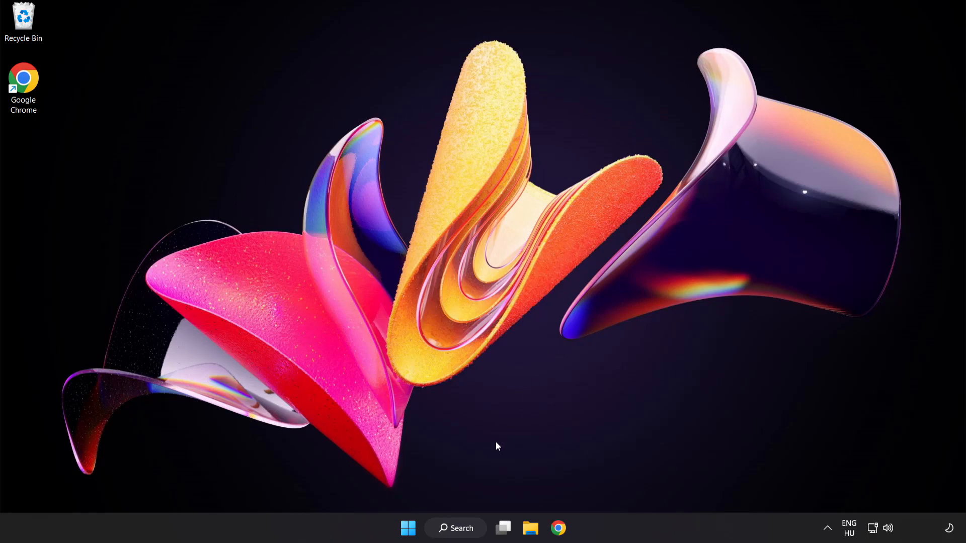
Show the Start menu's power options with Restart available
left_click(408, 528)
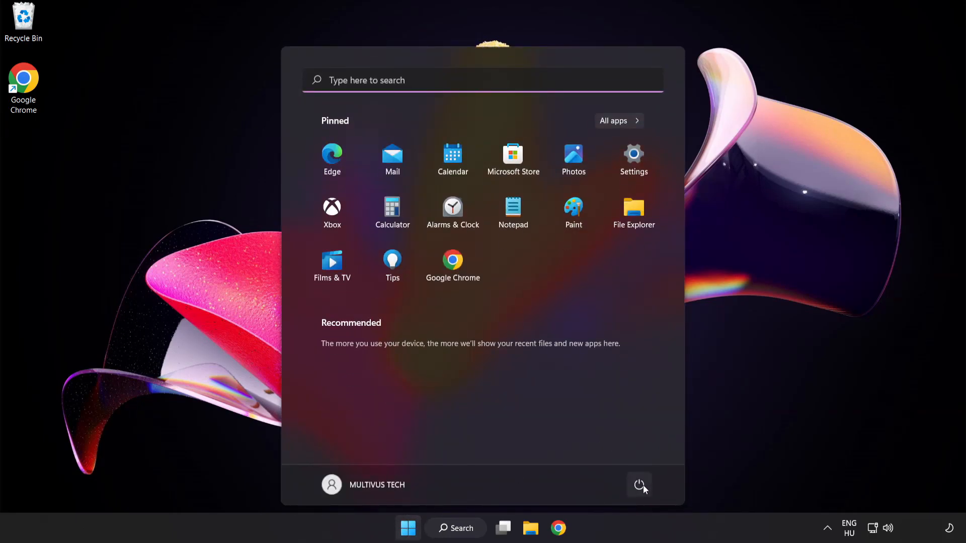
left_click(639, 485)
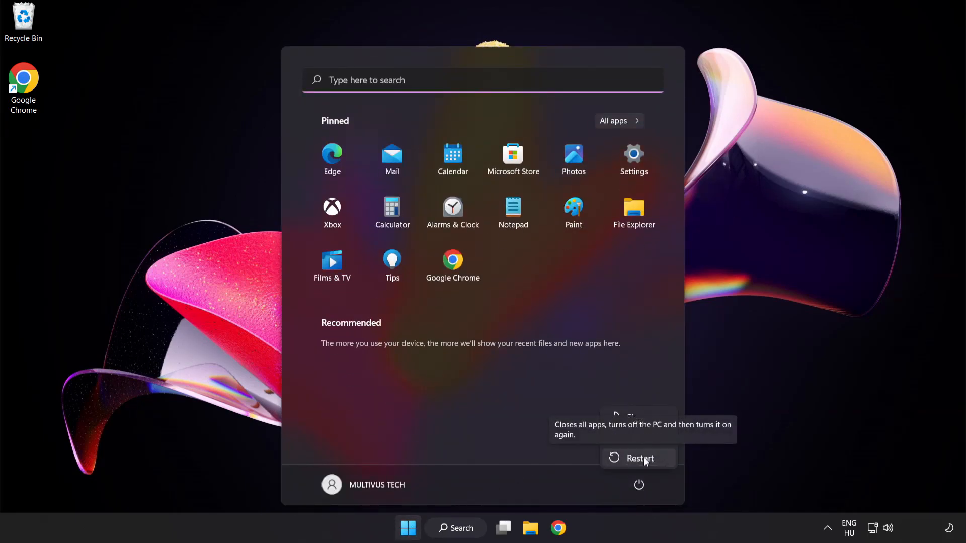